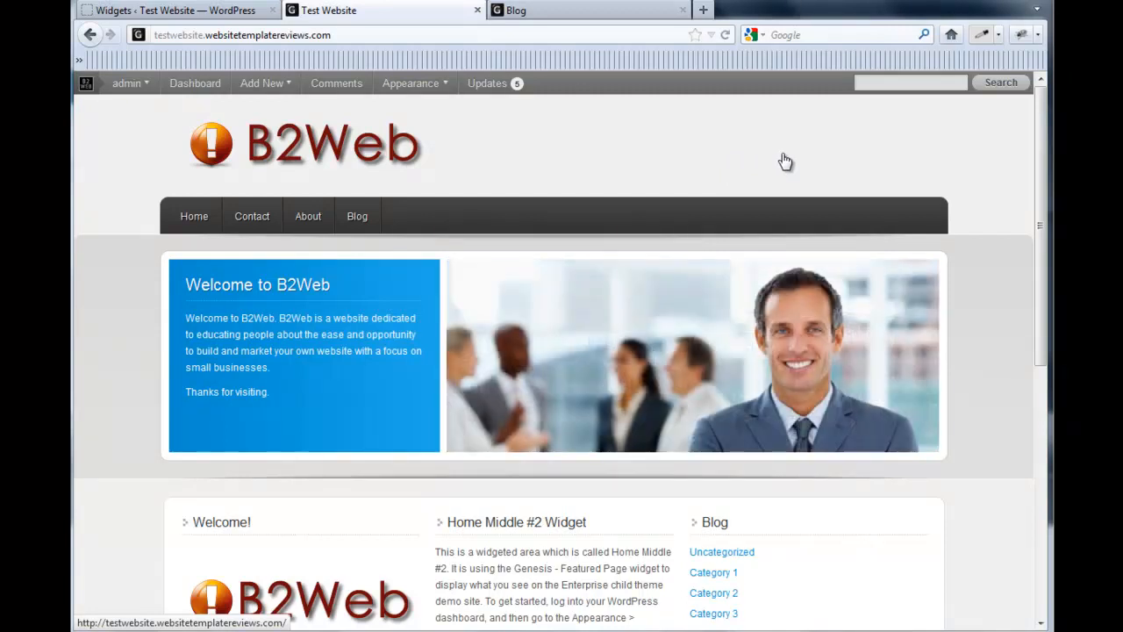
Go to Appearance > Menus in the WordPress admin
{"action": "left_click", "coordinate": [158, 10]}
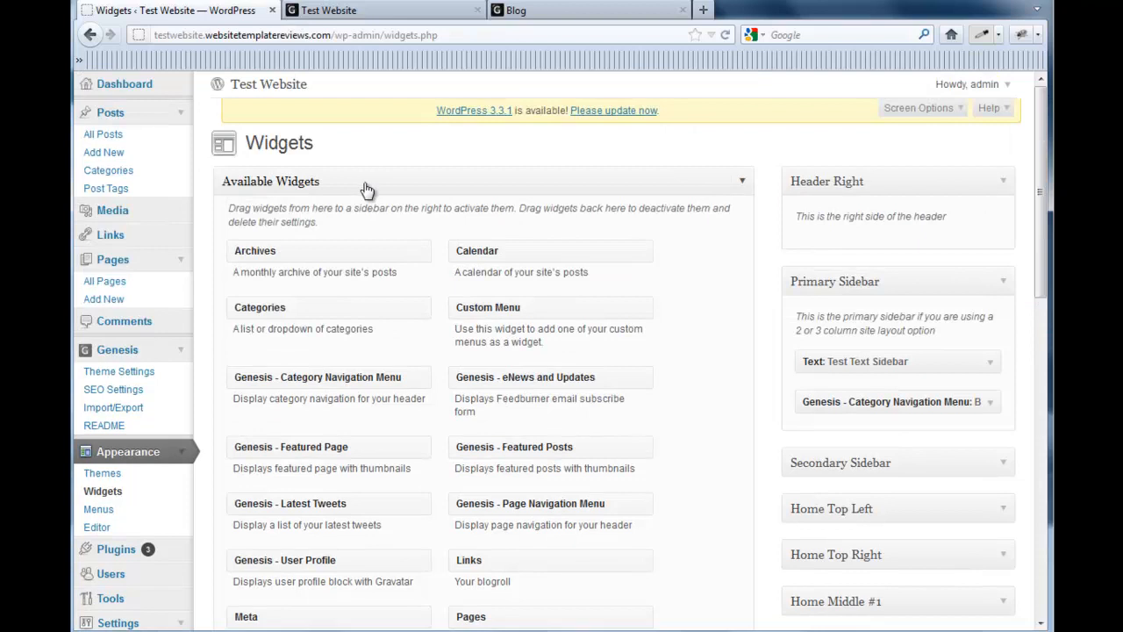
{"action": "scroll", "scroll_direction": "down", "scroll_amount": 3}
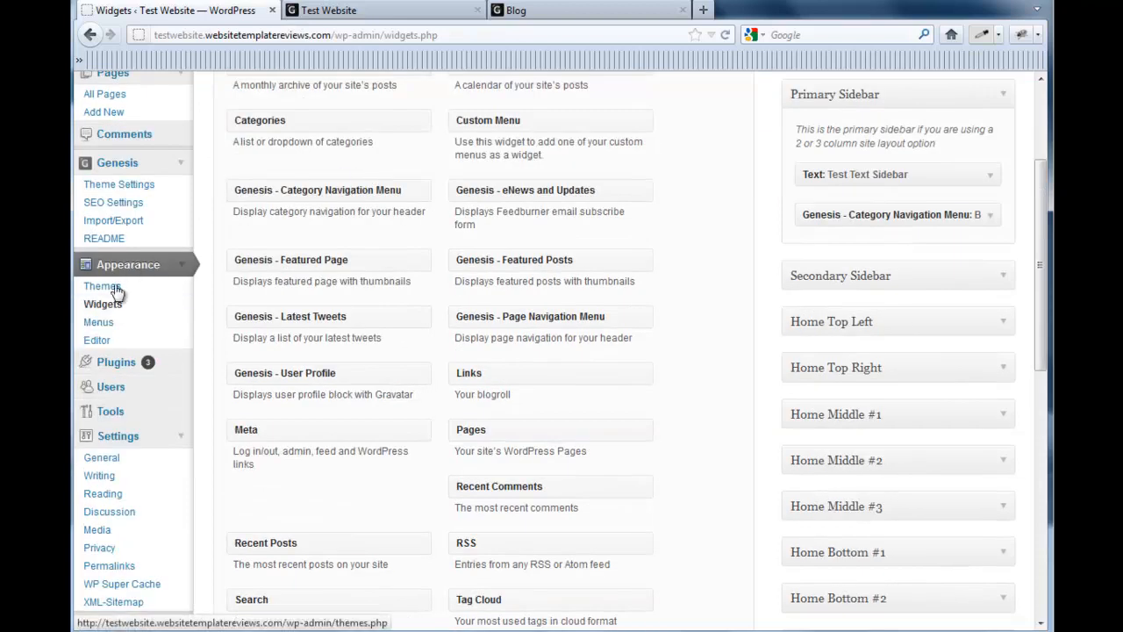
{"action": "left_click", "coordinate": [98, 323]}
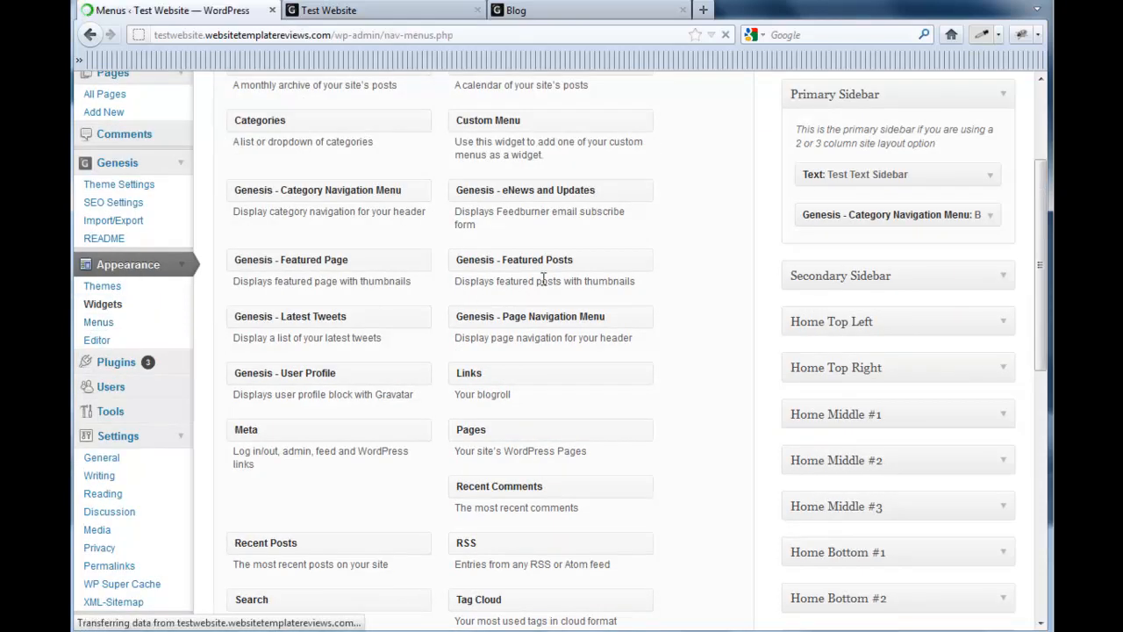
Name the new menu 'Top Nav' in the Menu Name field
{"action": "left_click", "coordinate": [98, 323]}
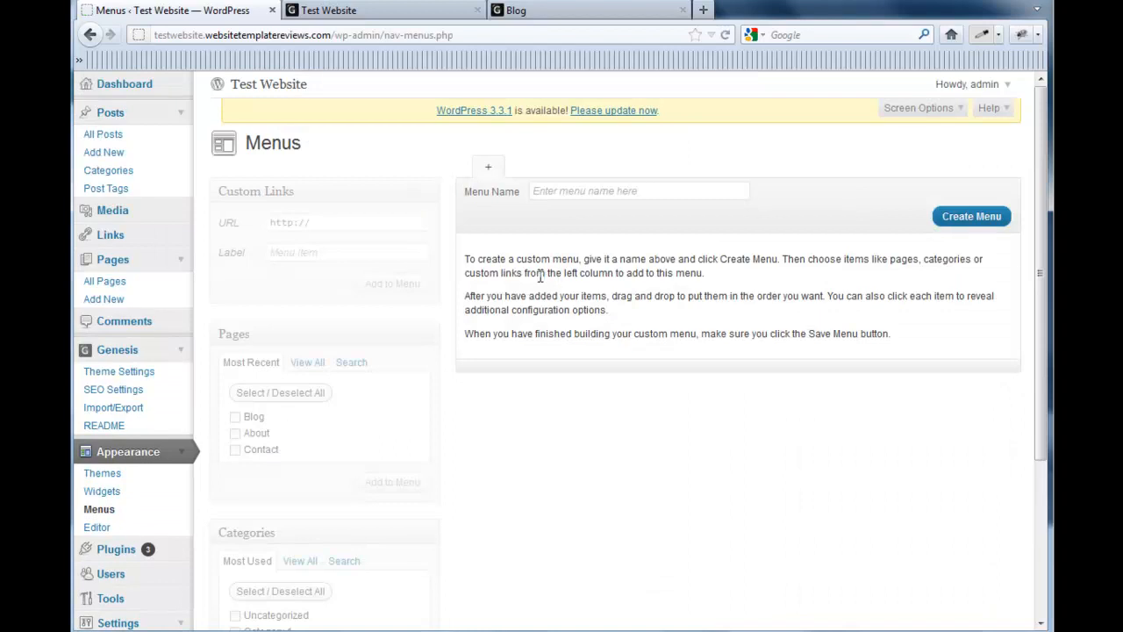
{"action": "scroll", "scroll_direction": "down", "scroll_amount": 3}
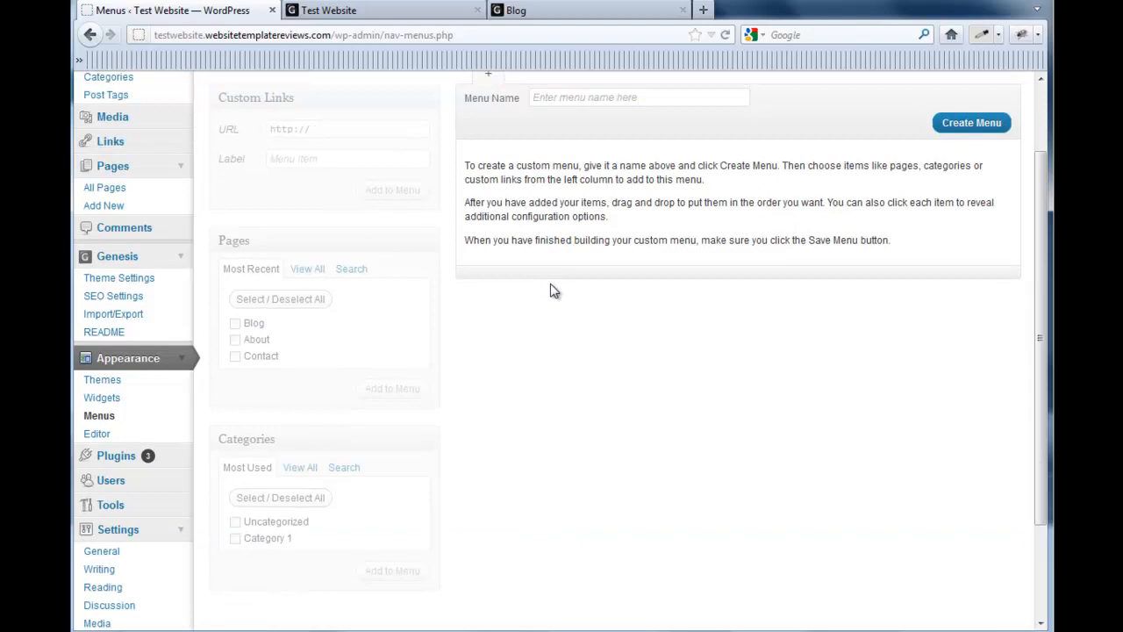
{"action": "scroll", "scroll_direction": "up", "scroll_amount": 3}
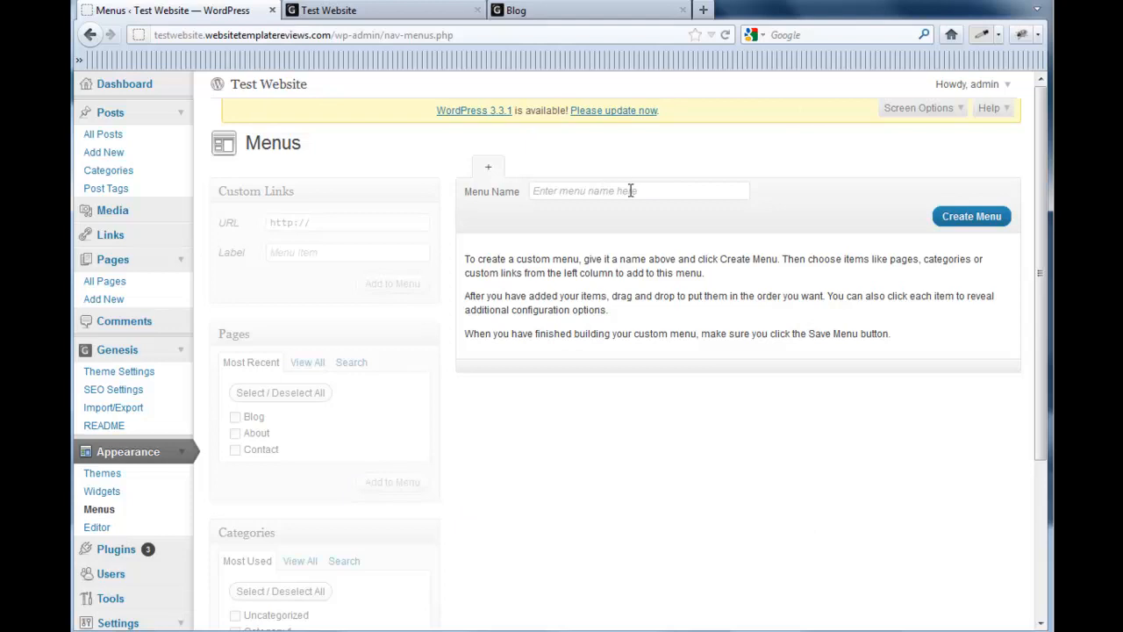
{"action": "type", "text": "tOP"}
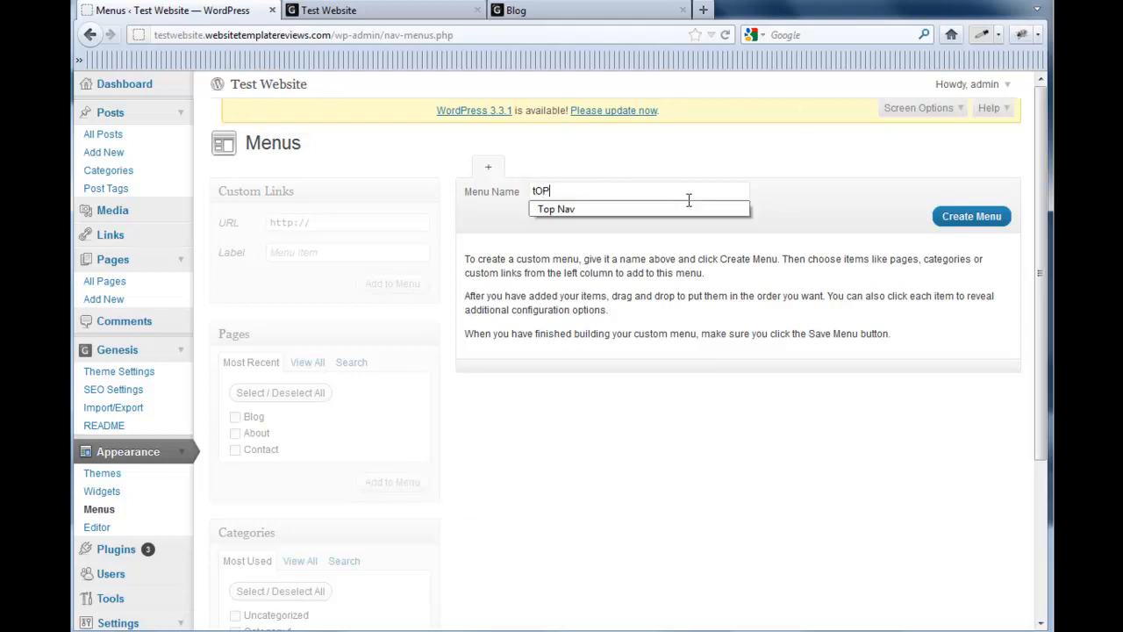
{"action": "type", "text": "Top Nav"}
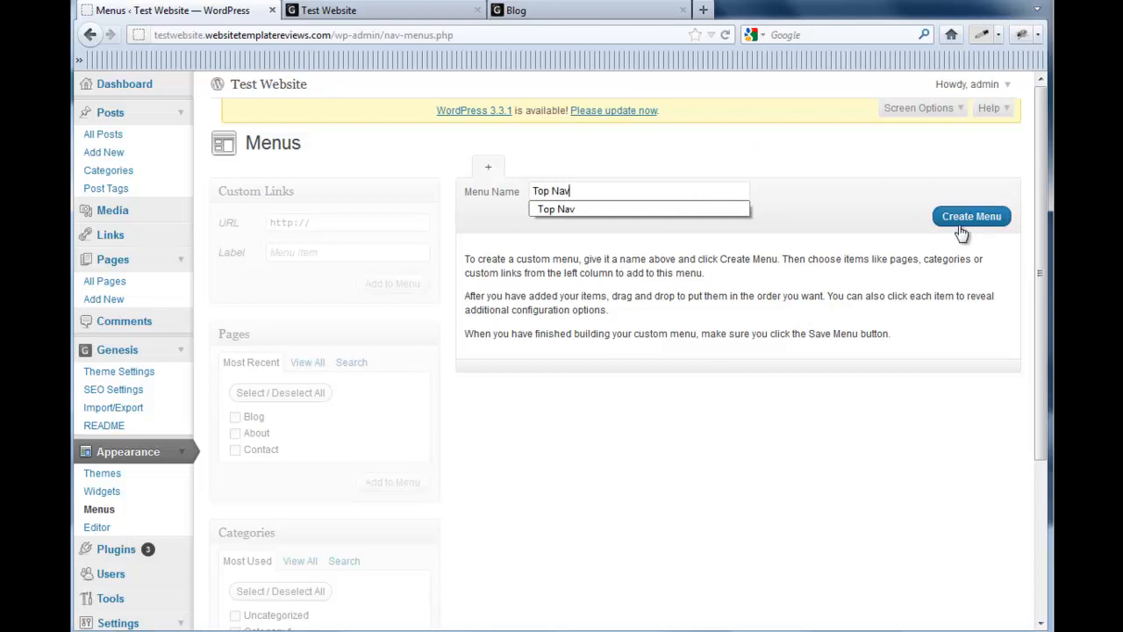
Create the Top Nav menu
{"action": "left_click", "coordinate": [972, 216]}
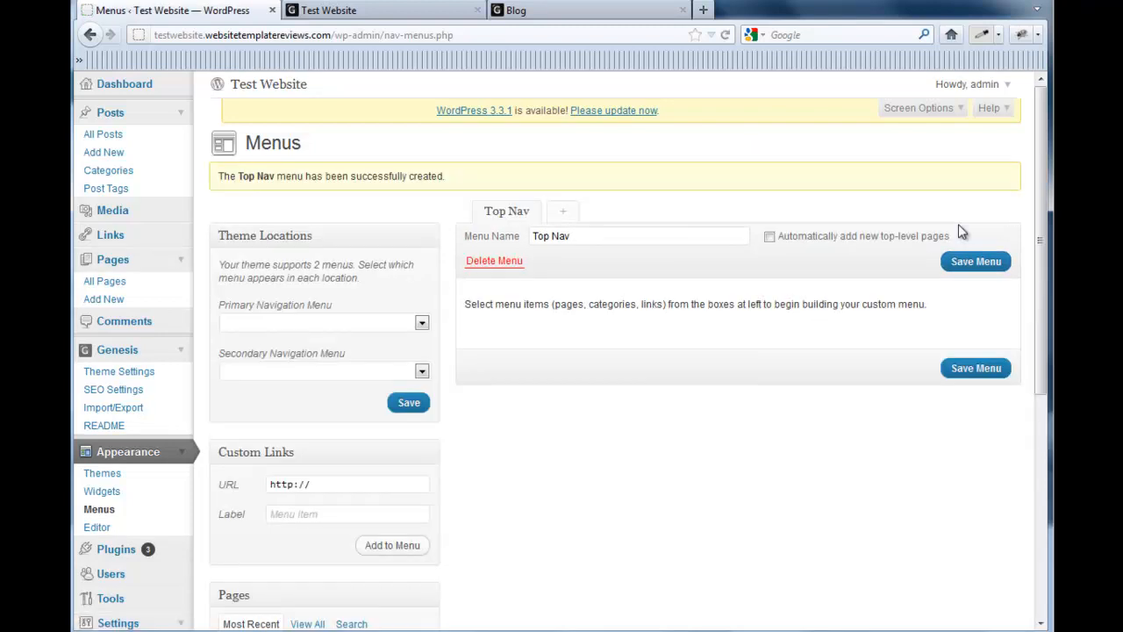
{"action": "mouse_move", "coordinate": [256, 235]}
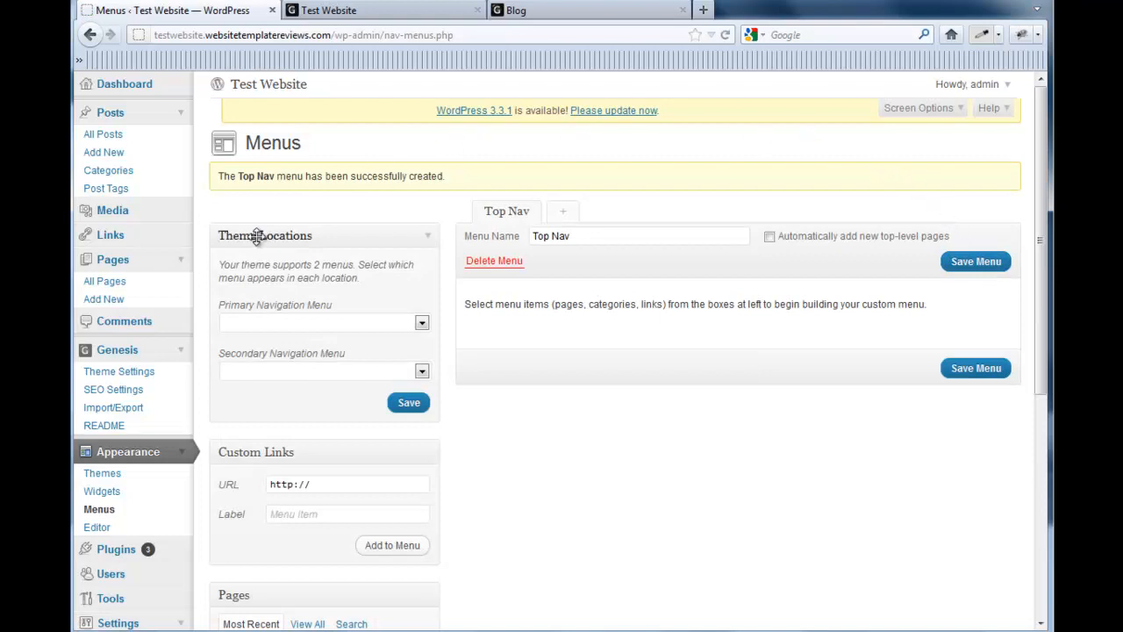
{"action": "mouse_move", "coordinate": [419, 277]}
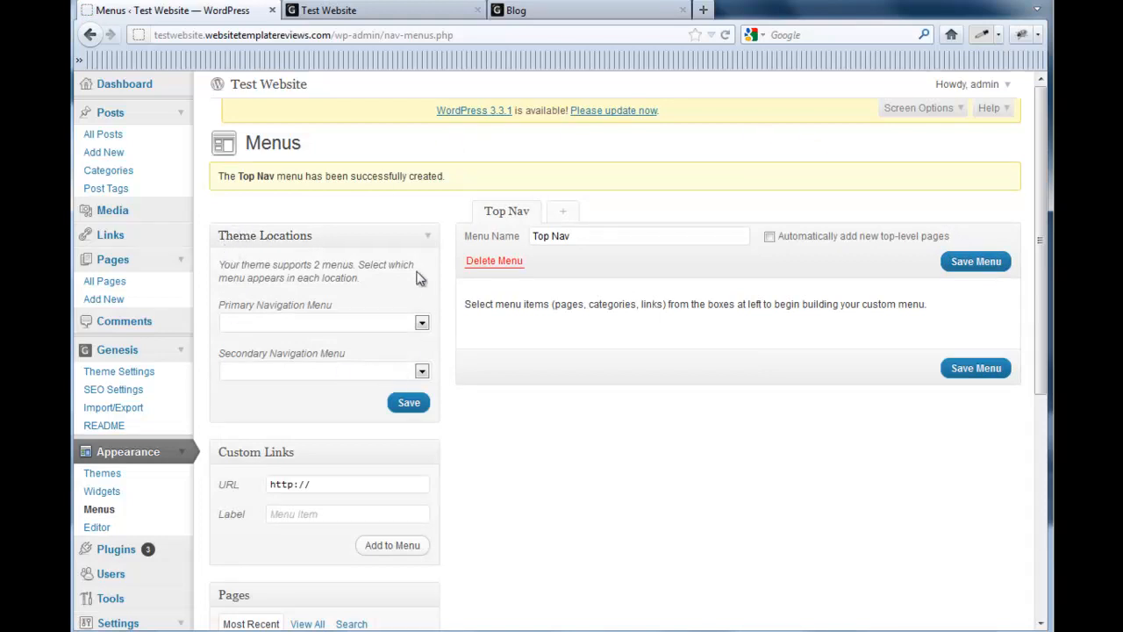
{"action": "mouse_move", "coordinate": [381, 385]}
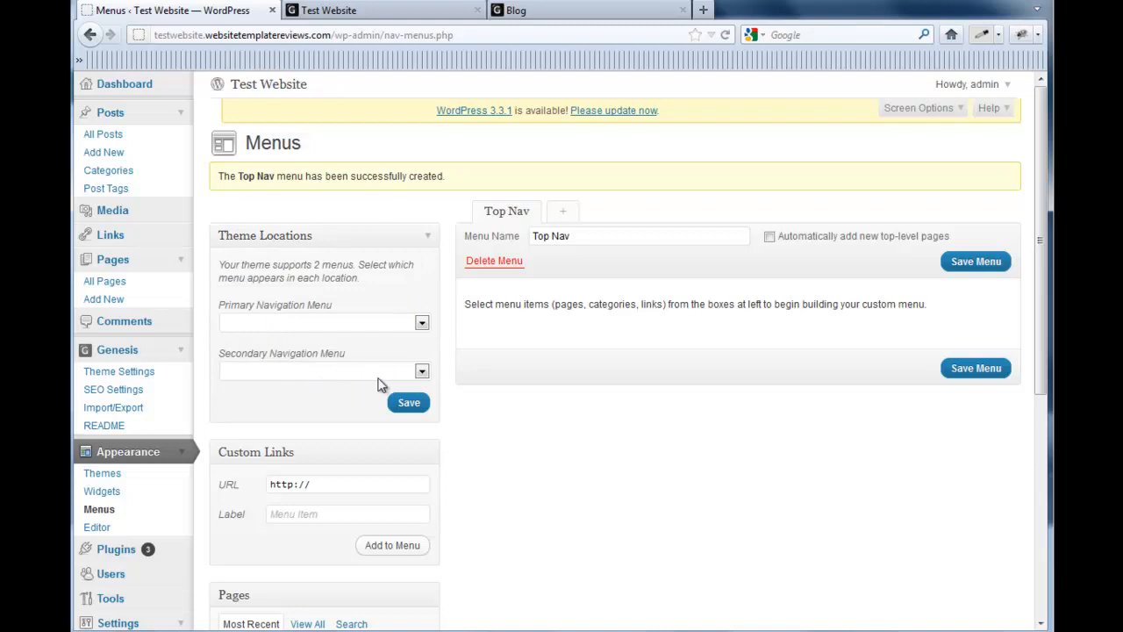
{"action": "mouse_move", "coordinate": [266, 313]}
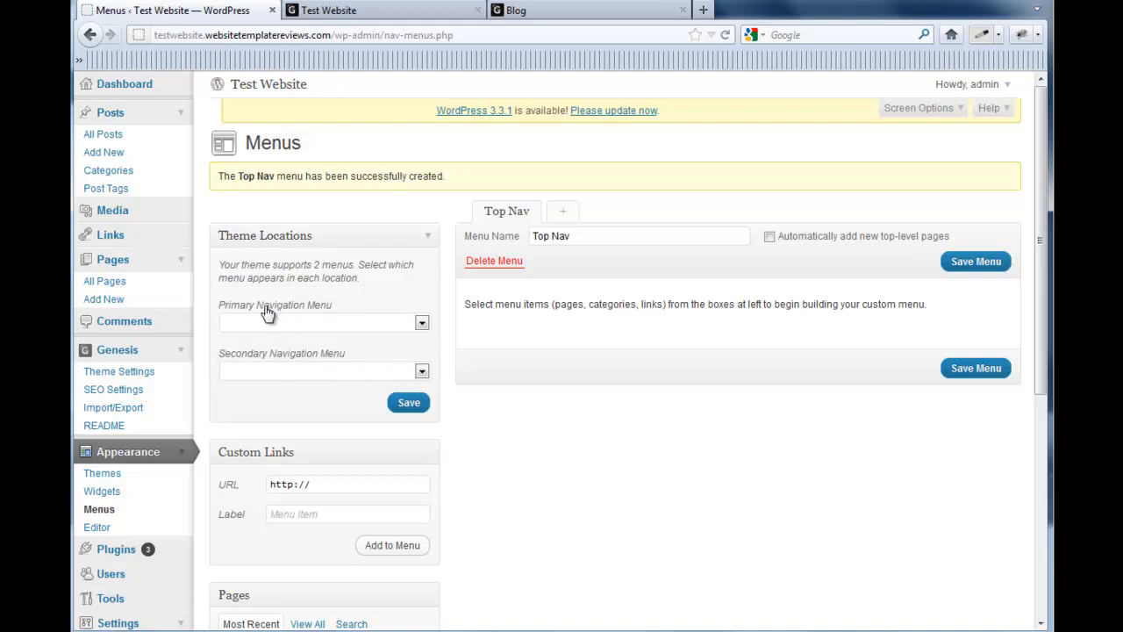
{"action": "mouse_move", "coordinate": [239, 366]}
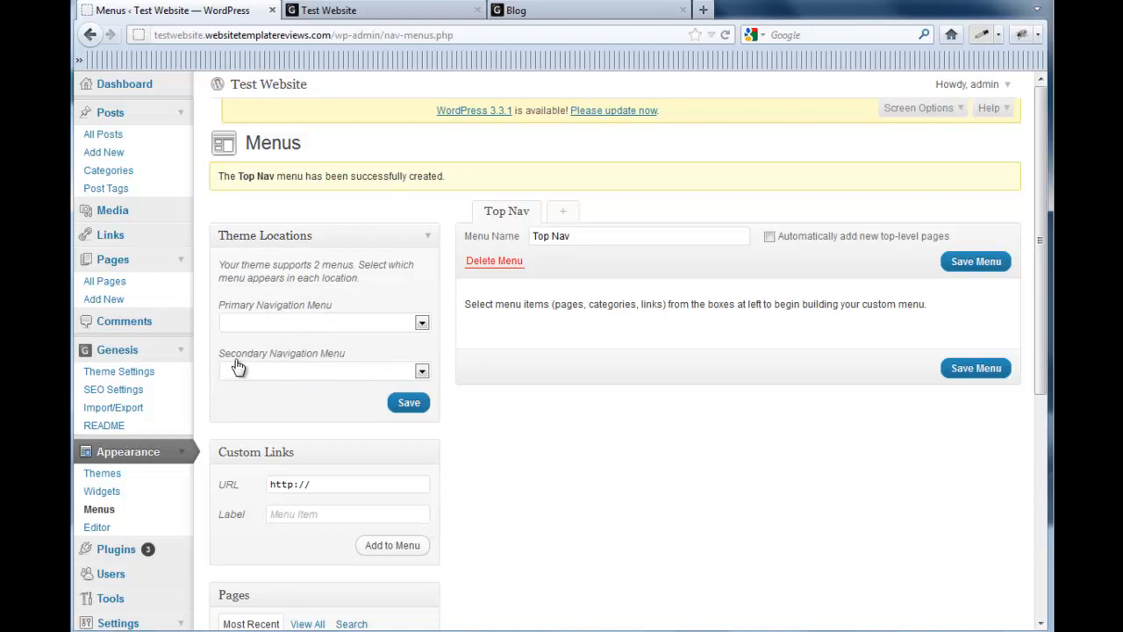
{"action": "mouse_move", "coordinate": [386, 379]}
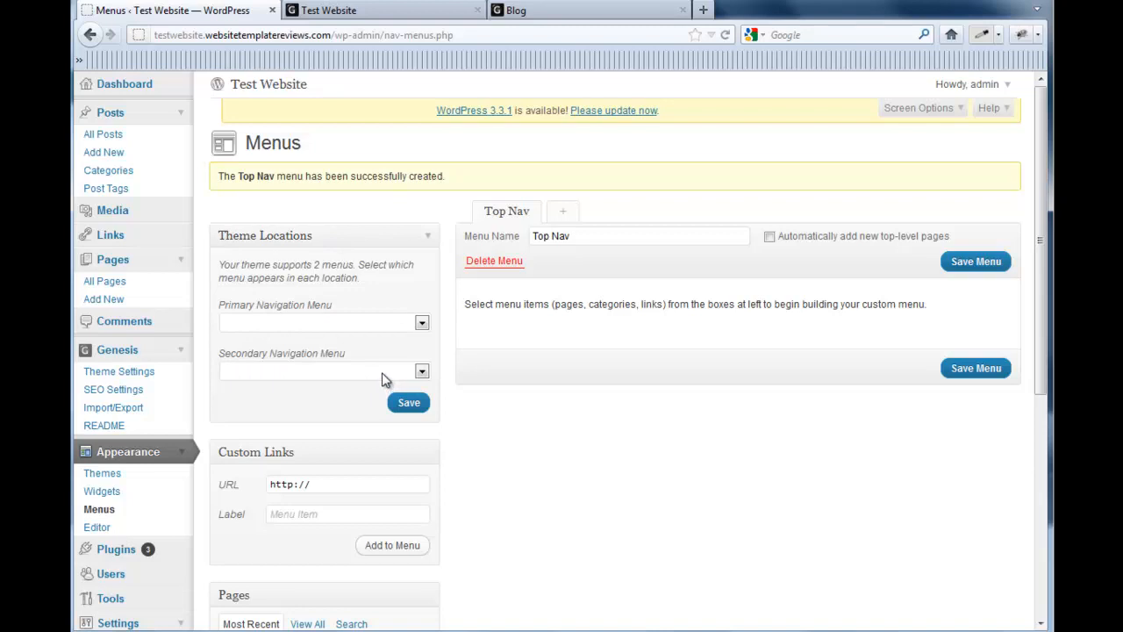
{"action": "mouse_move", "coordinate": [477, 239]}
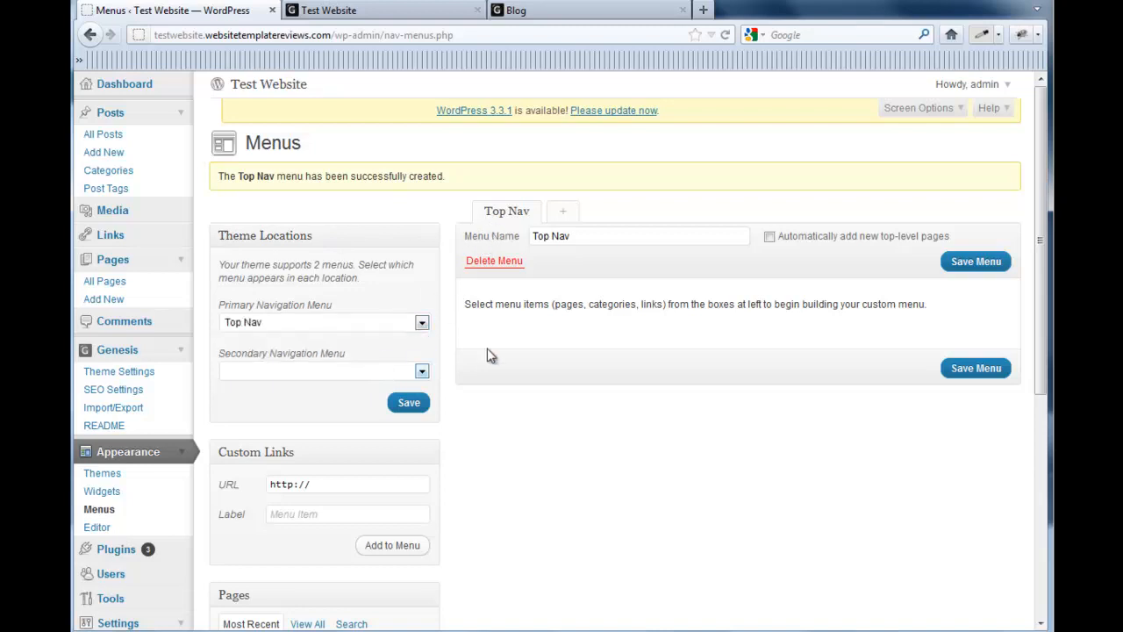
Add the Blog and About pages to the Top Nav menu
{"action": "scroll", "scroll_direction": "down", "scroll_amount": 3}
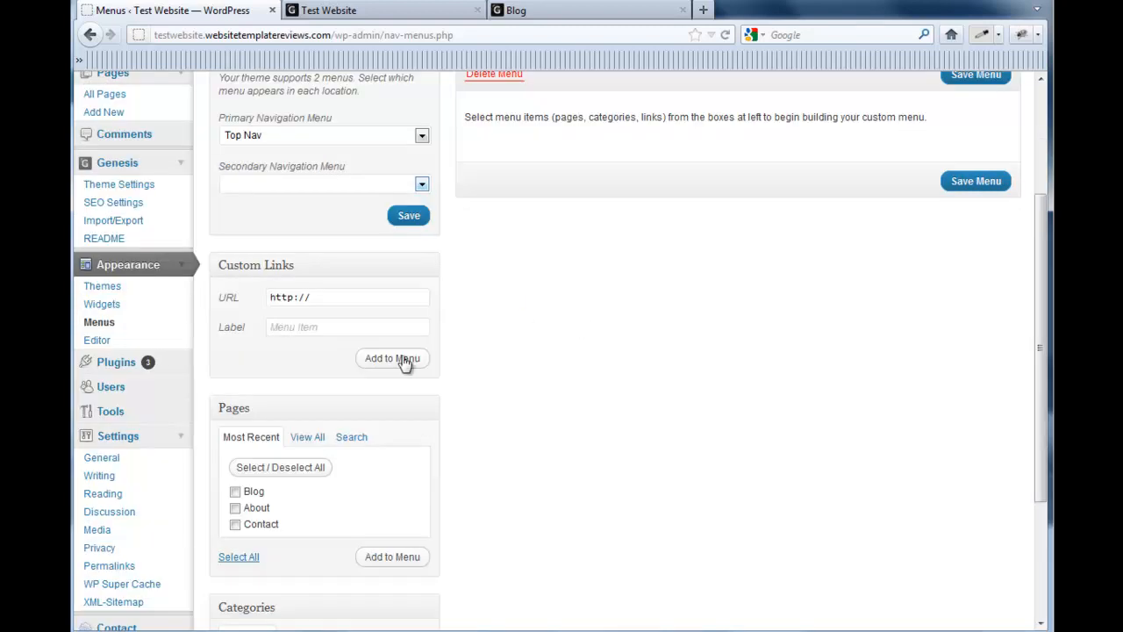
{"action": "left_click", "coordinate": [235, 491]}
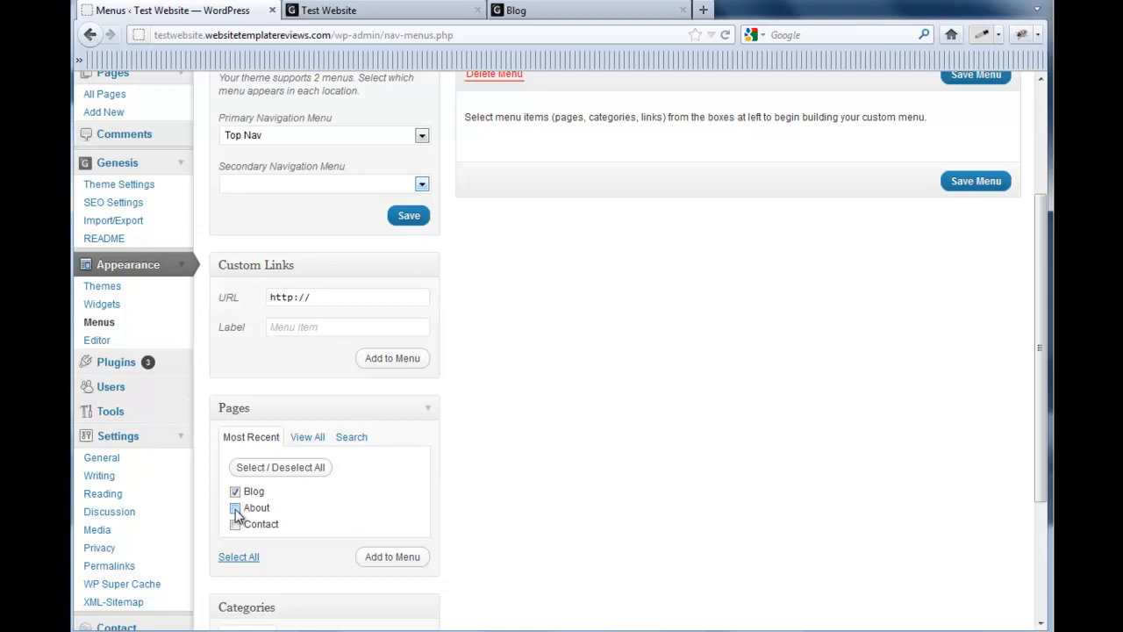
{"action": "left_click", "coordinate": [235, 509]}
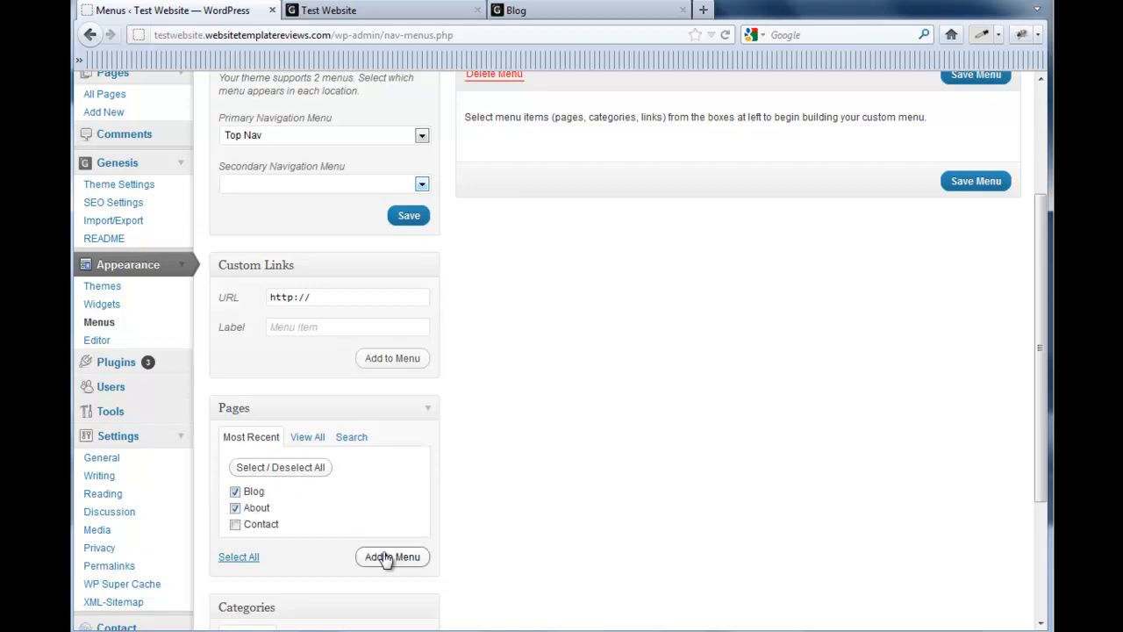
{"action": "left_click", "coordinate": [393, 556]}
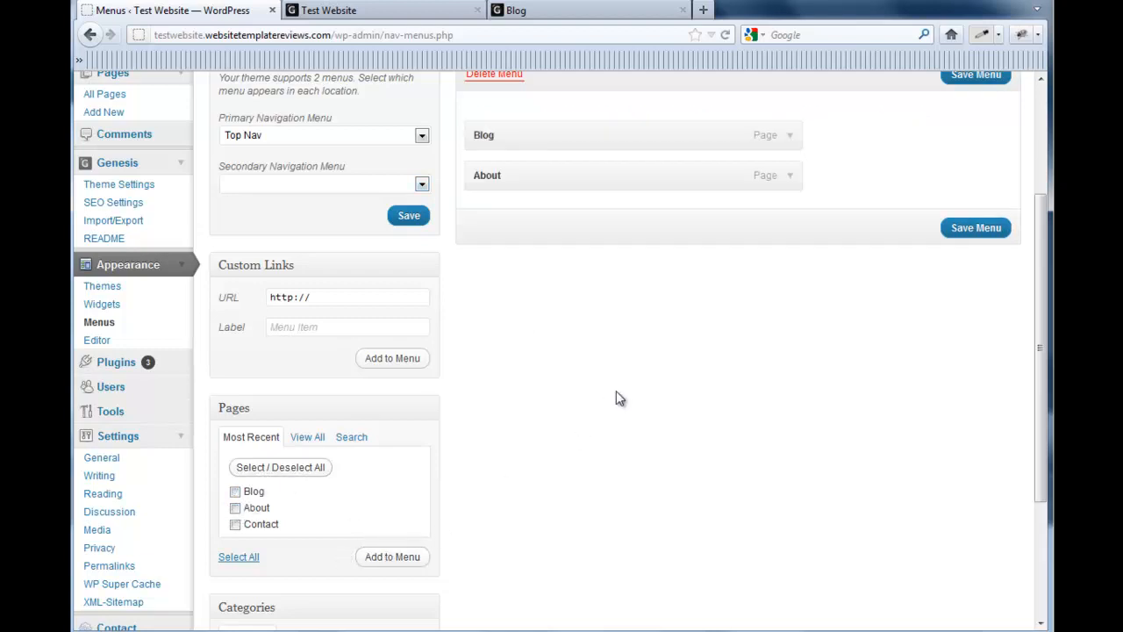
{"action": "scroll", "scroll_direction": "down", "scroll_amount": 3}
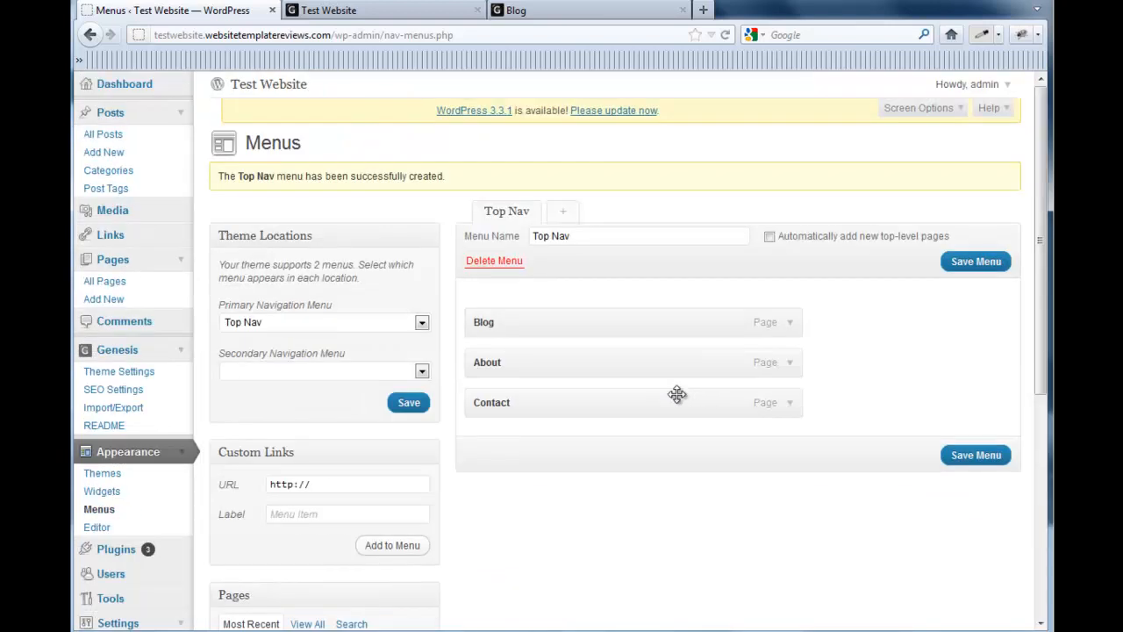
{"action": "scroll", "scroll_direction": "down", "scroll_amount": 3}
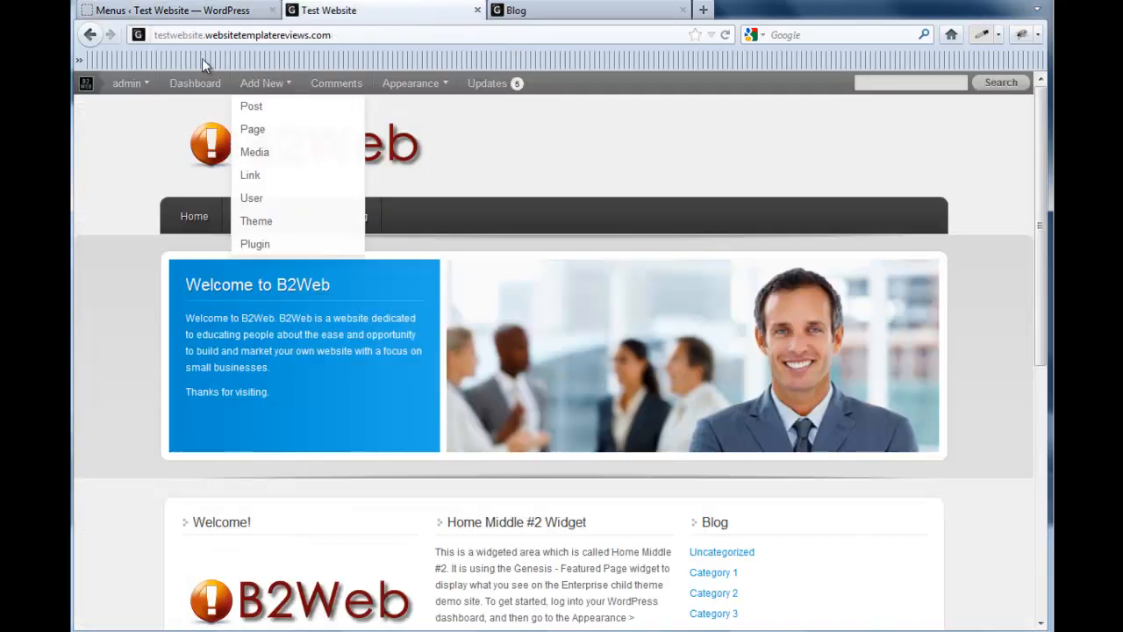
Fill in a custom link to websitetemplatereviews.com/ labelled 'Home' for Top Nav
{"action": "left_click", "coordinate": [246, 35]}
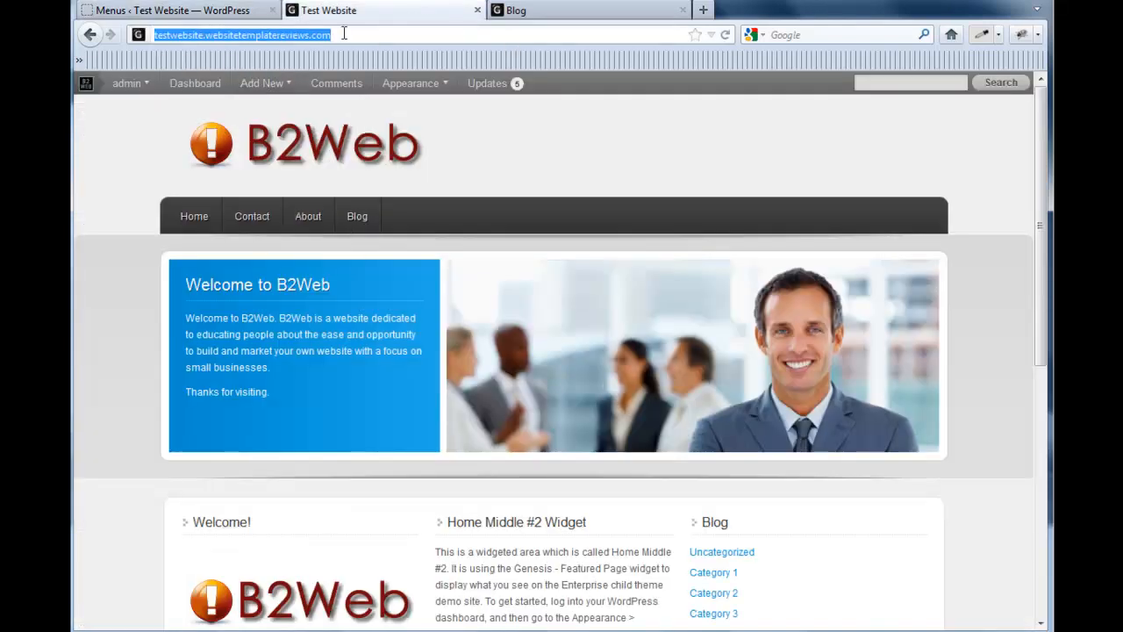
{"action": "left_click", "coordinate": [172, 11]}
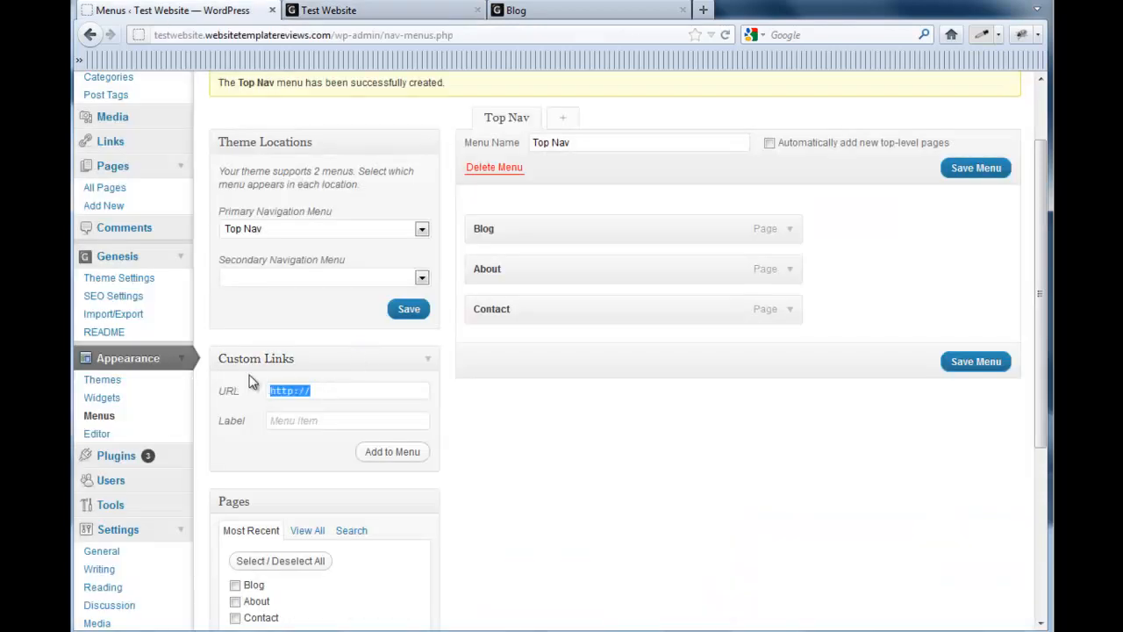
{"action": "type", "text": "websitetemplatereviews.com/"}
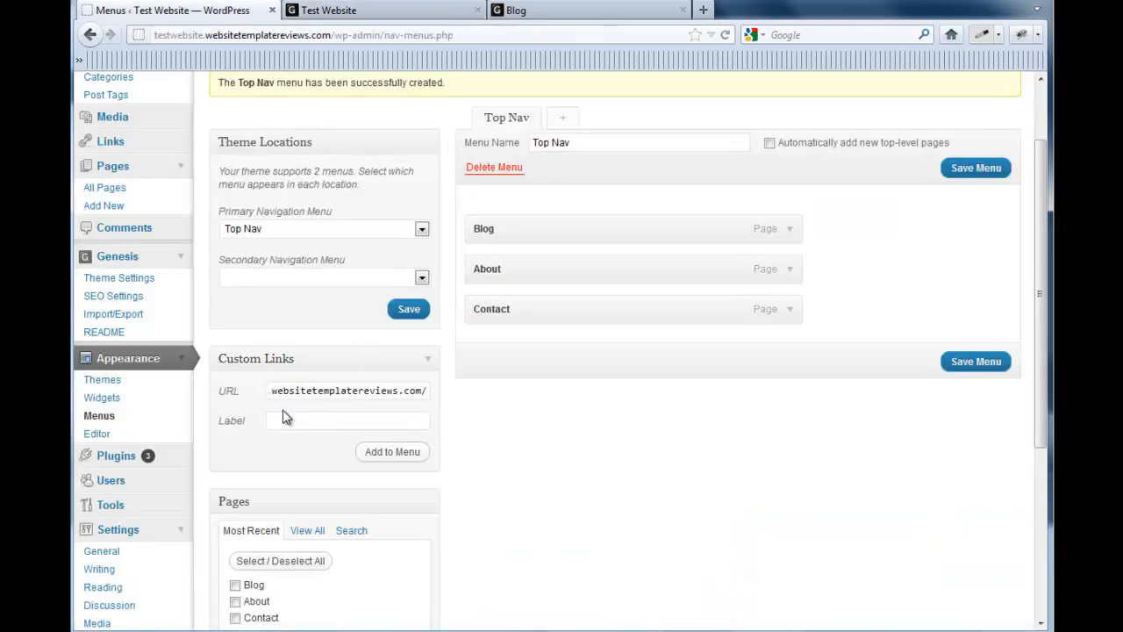
{"action": "type", "text": "Home"}
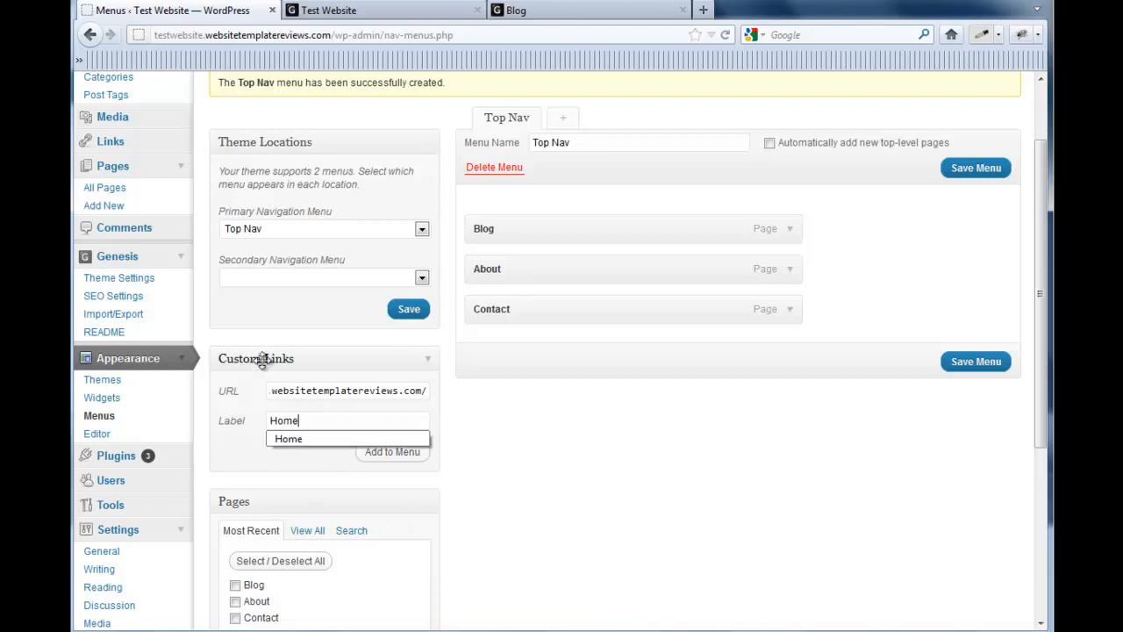
{"action": "scroll", "scroll_direction": "down", "scroll_amount": 3}
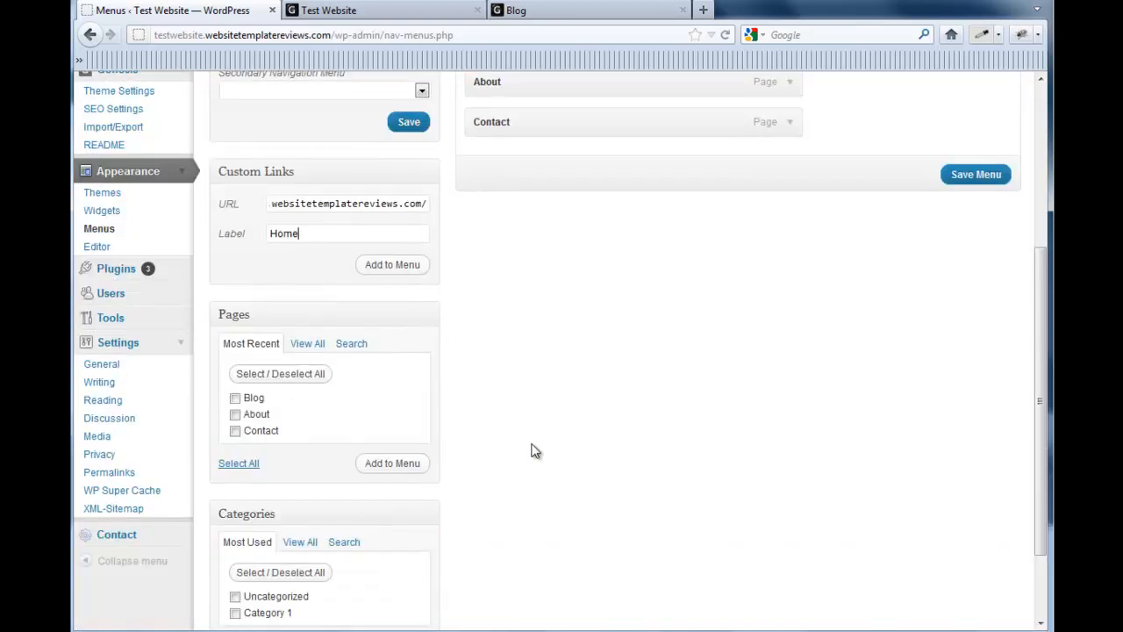
{"action": "scroll", "scroll_direction": "down", "scroll_amount": 3}
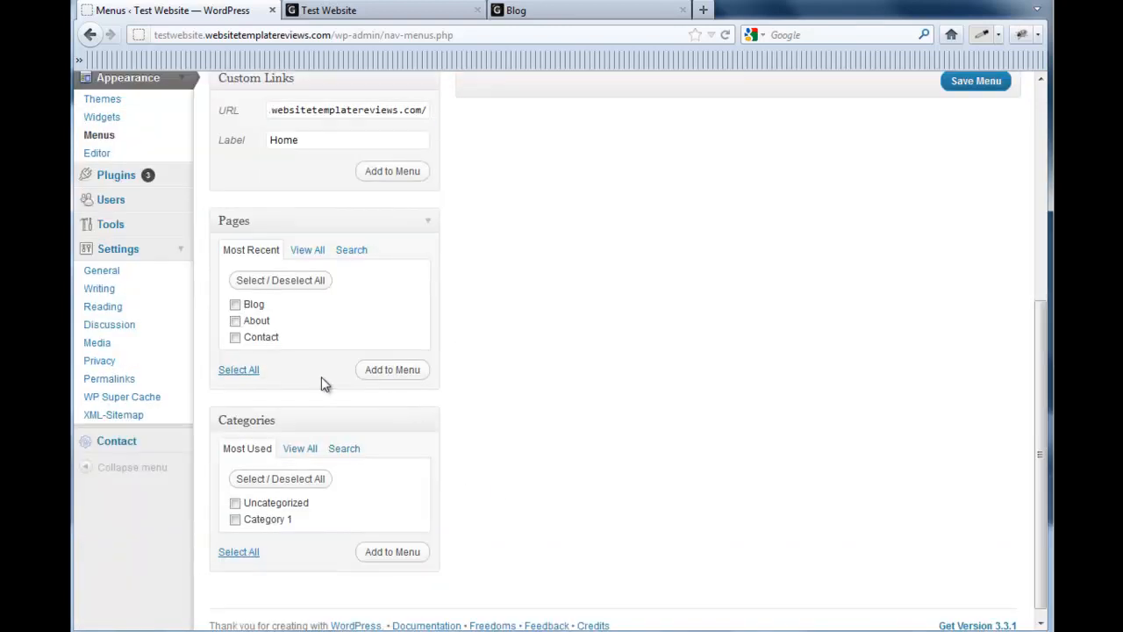
{"action": "mouse_move", "coordinate": [468, 492]}
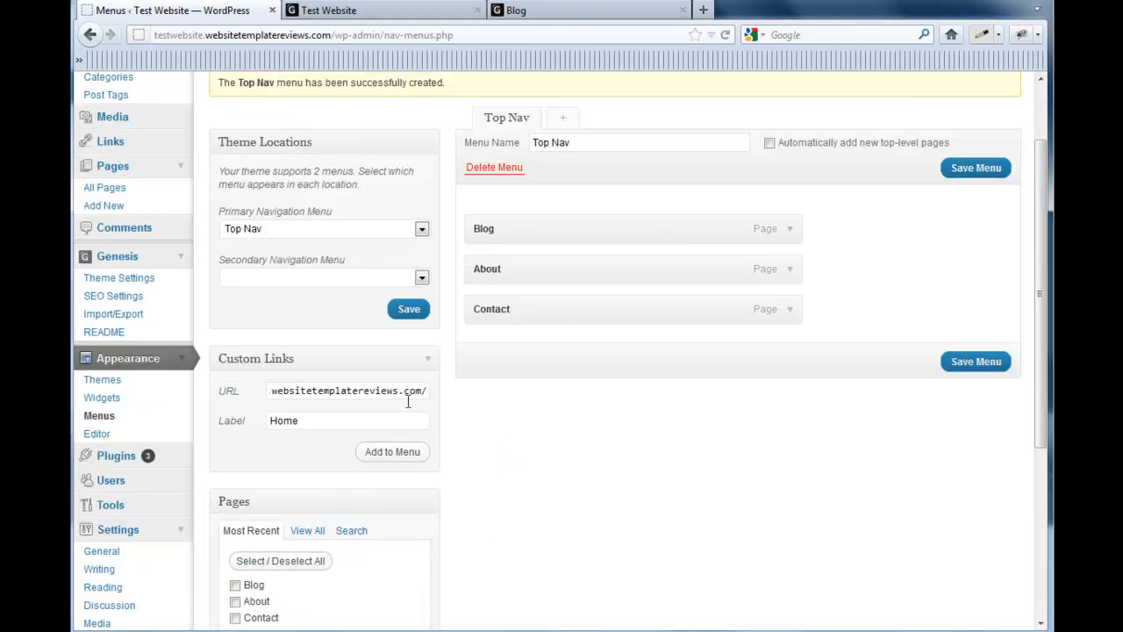
{"action": "mouse_move", "coordinate": [393, 453]}
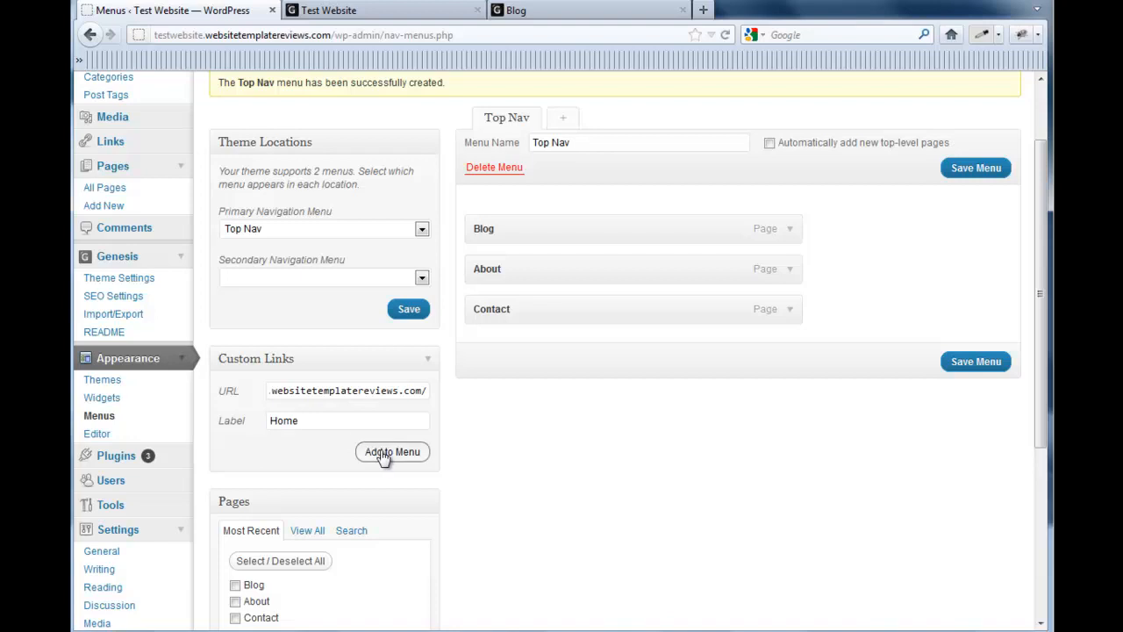
Add the Home link, move it to the top of Top Nav, and save the menu
{"action": "left_click", "coordinate": [393, 451]}
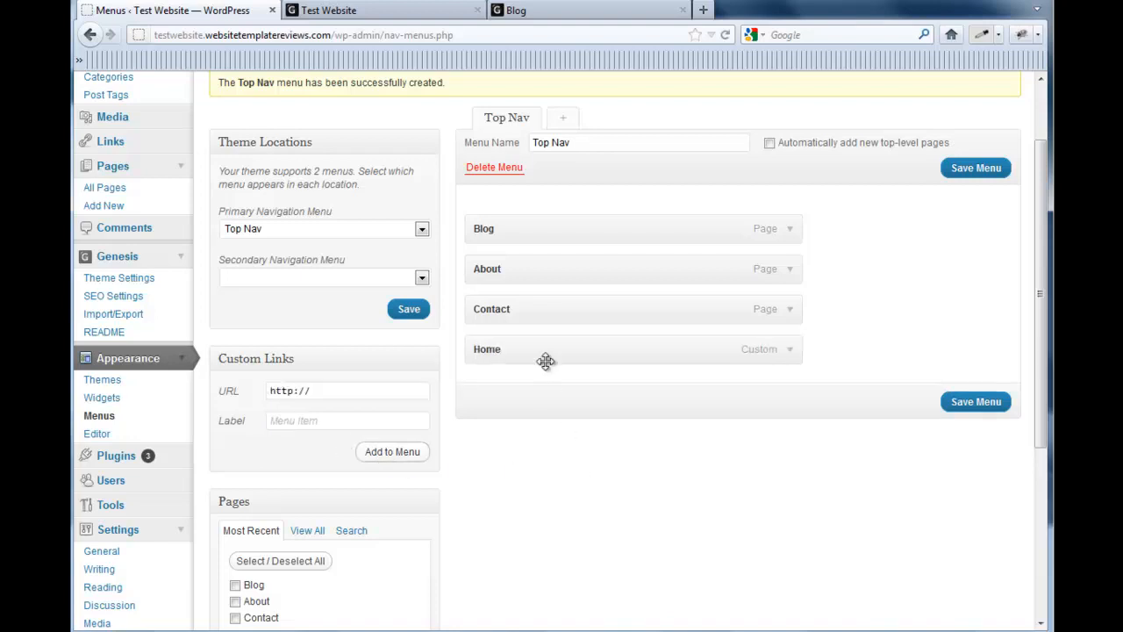
{"action": "left_click_drag", "start_coordinate": [545, 361], "coordinate": [543, 231]}
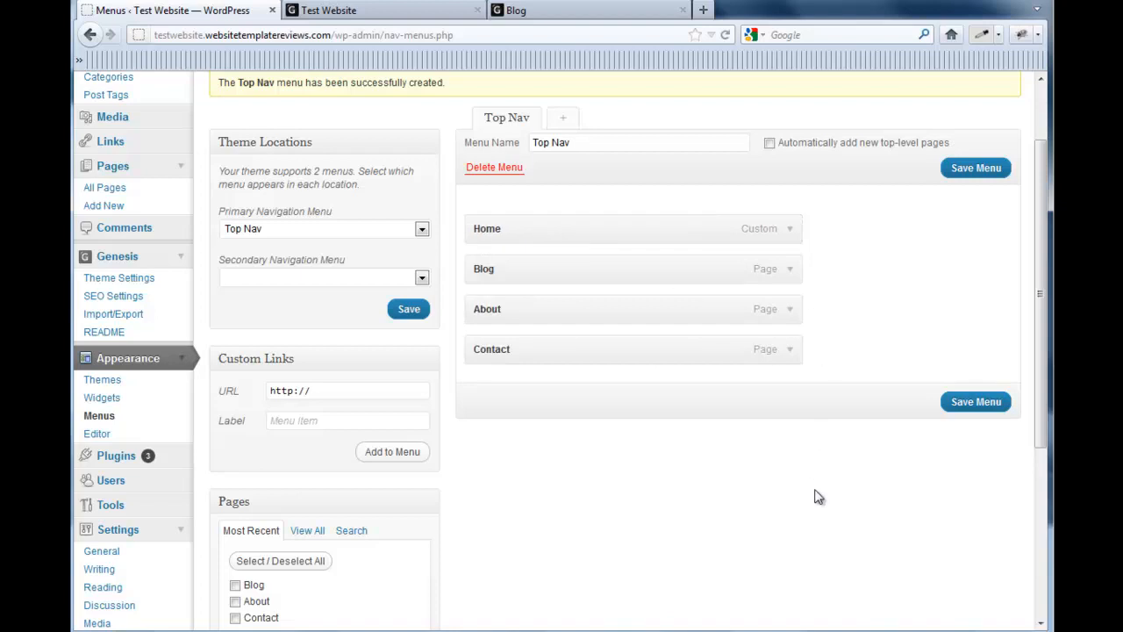
{"action": "mouse_move", "coordinate": [788, 499]}
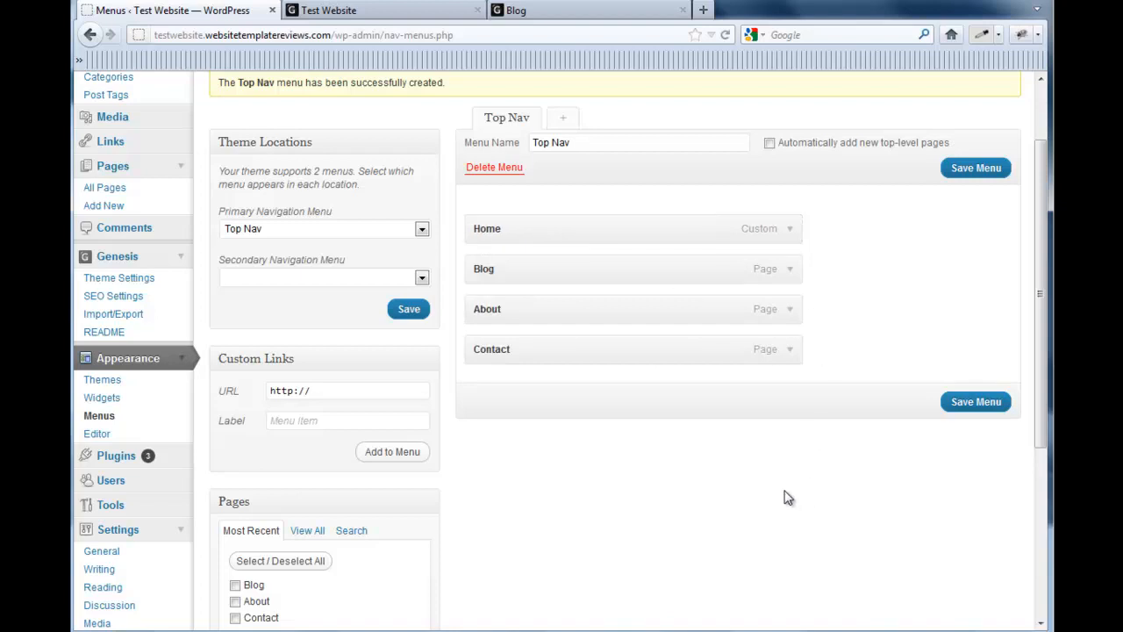
{"action": "mouse_move", "coordinate": [776, 498]}
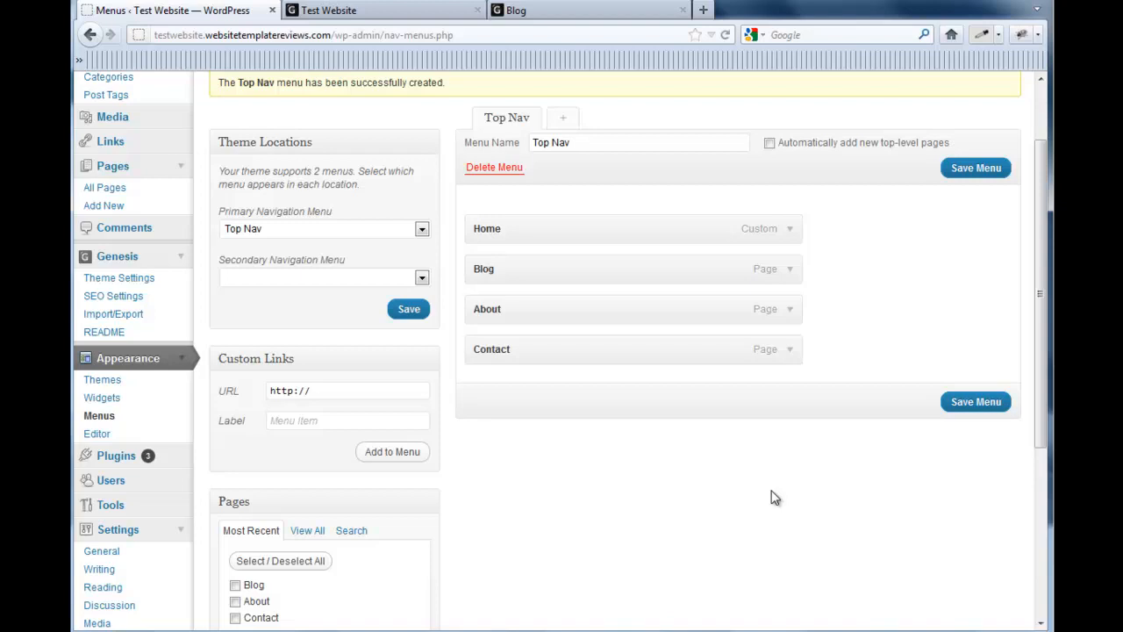
{"action": "mouse_move", "coordinate": [976, 400]}
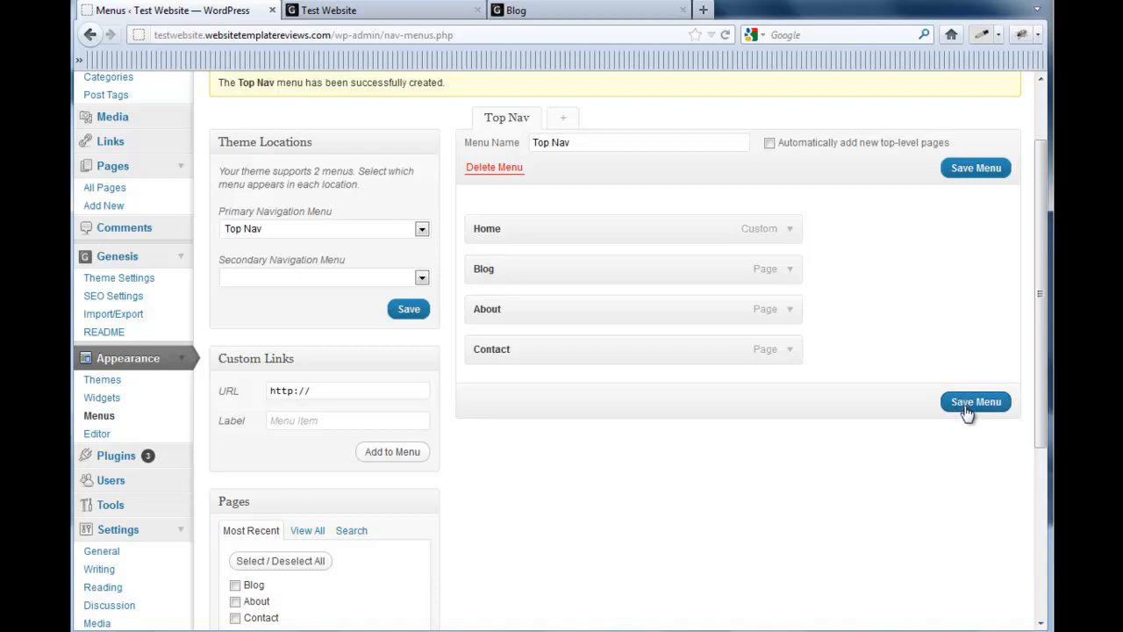
{"action": "left_click", "coordinate": [975, 400]}
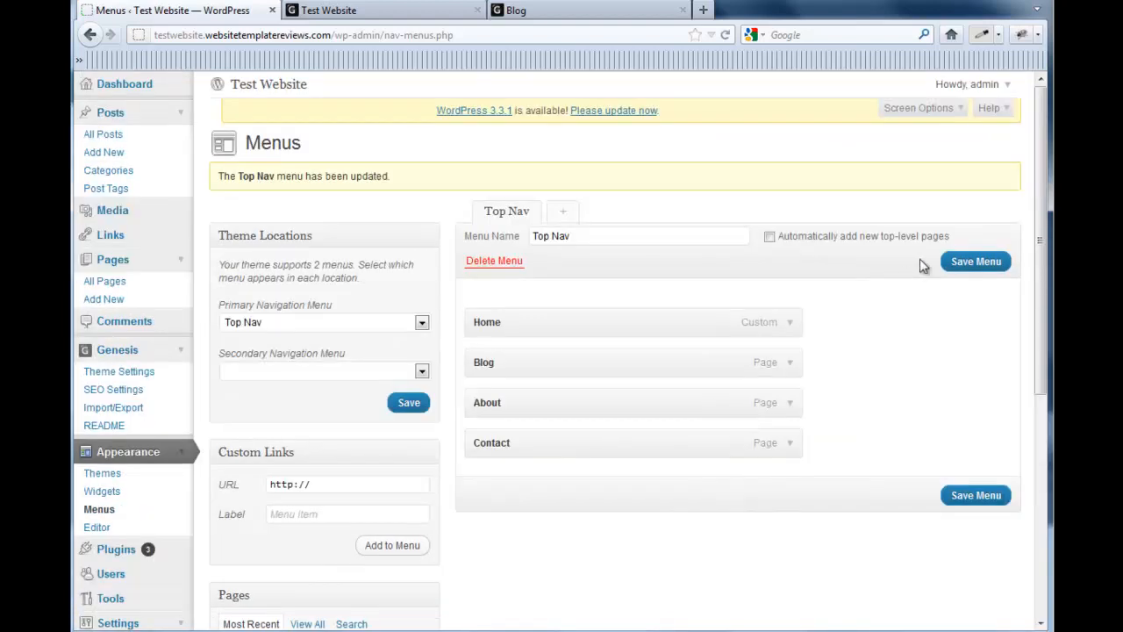
{"action": "mouse_move", "coordinate": [562, 218]}
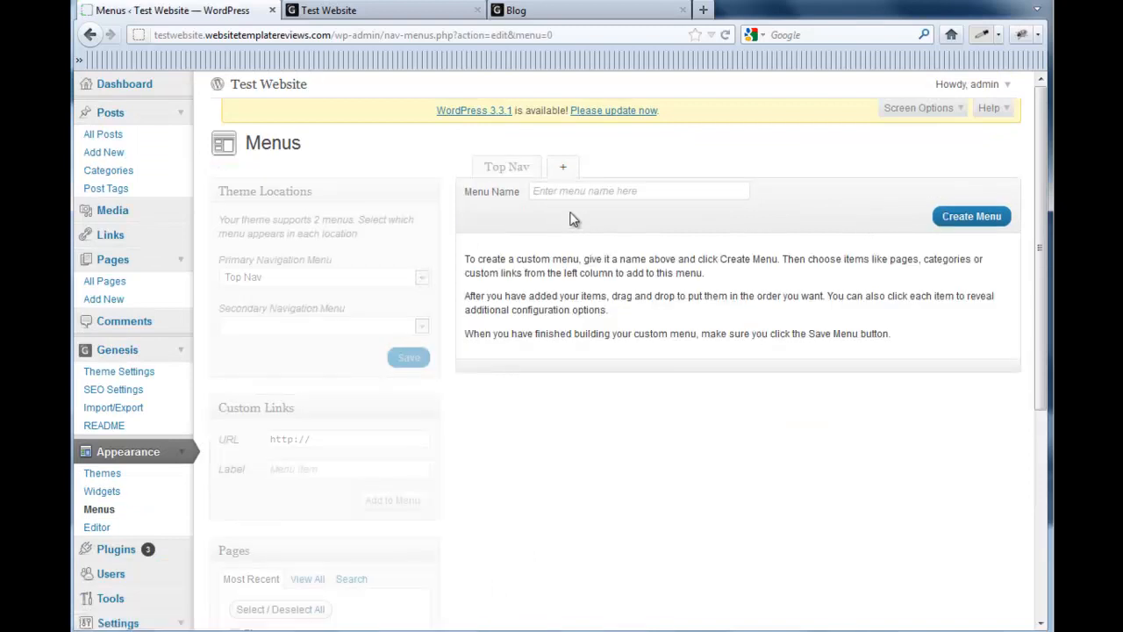
Create a new menu named 'Secondary Nav'
{"action": "type", "text": "Secondary Nav"}
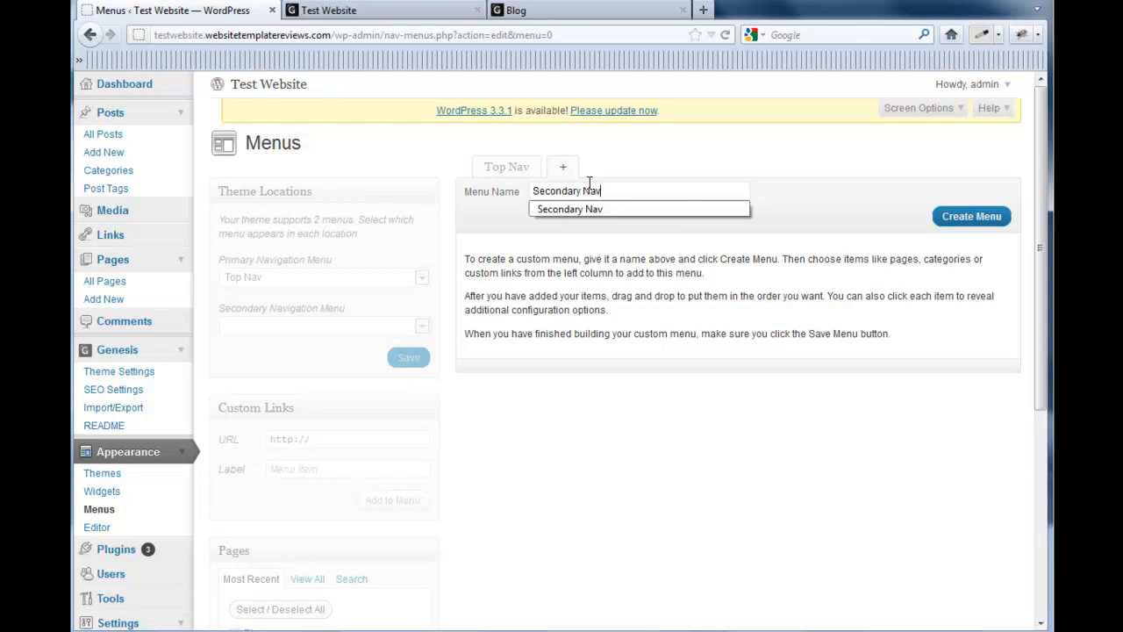
{"action": "left_click", "coordinate": [972, 216]}
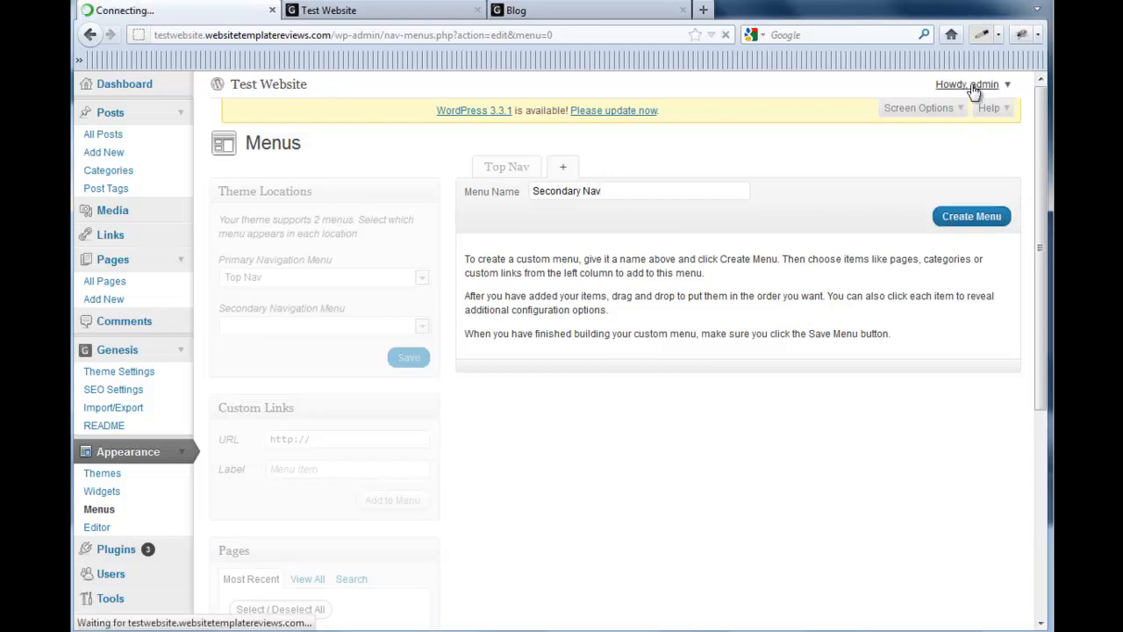
{"action": "left_click", "coordinate": [972, 216]}
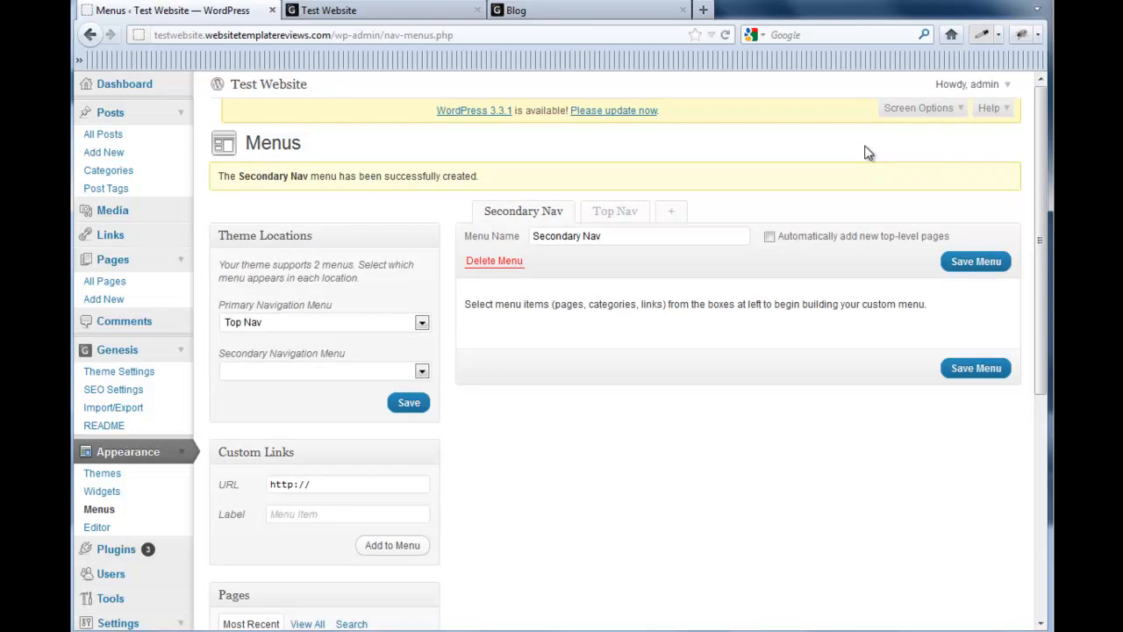
{"action": "mouse_move", "coordinate": [849, 190]}
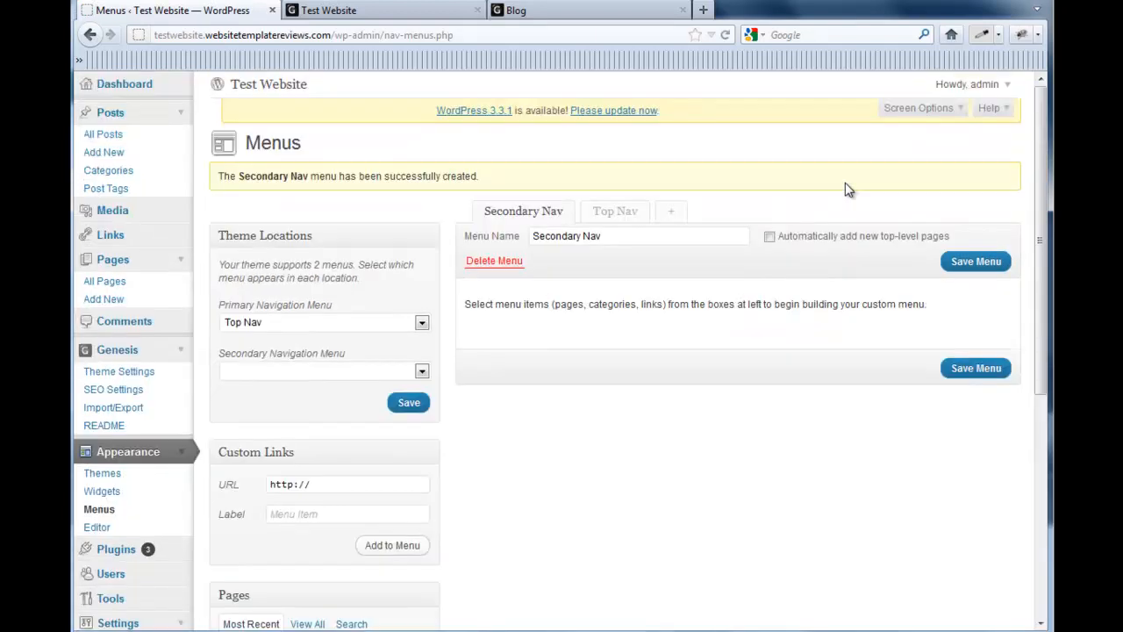
{"action": "scroll", "scroll_direction": "down", "scroll_amount": 3}
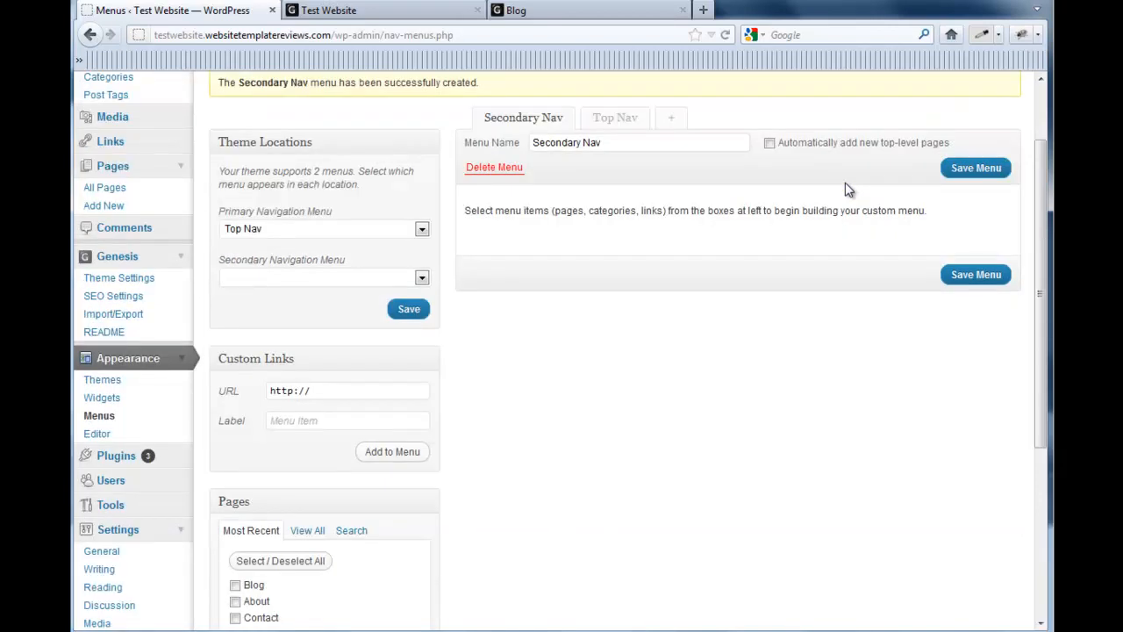
{"action": "mouse_move", "coordinate": [447, 282]}
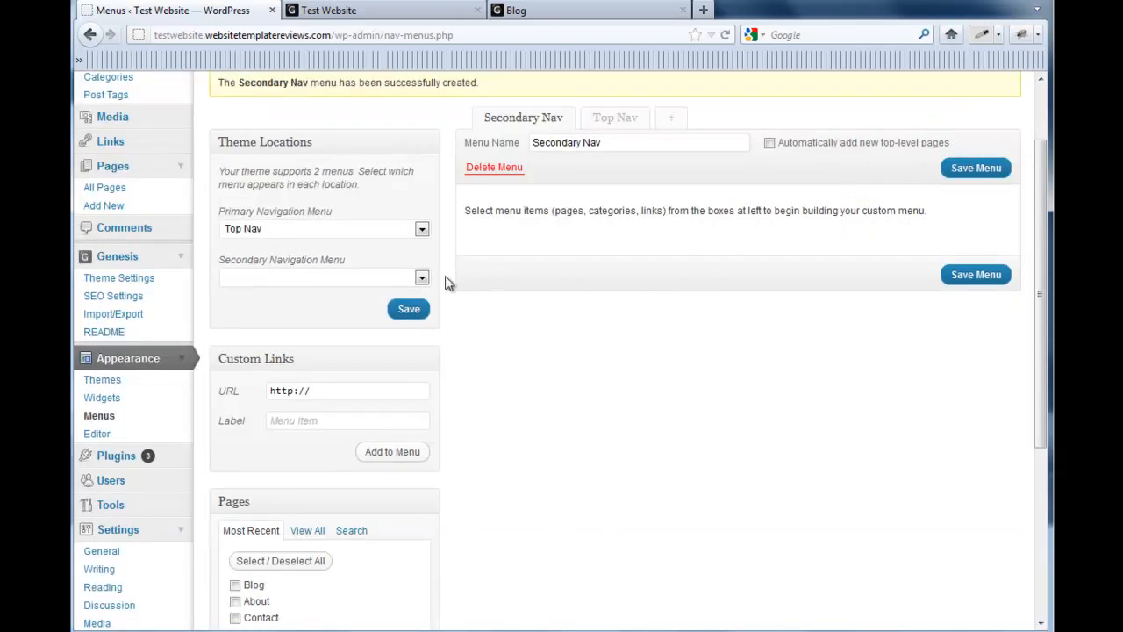
{"action": "scroll", "scroll_direction": "down", "scroll_amount": 3}
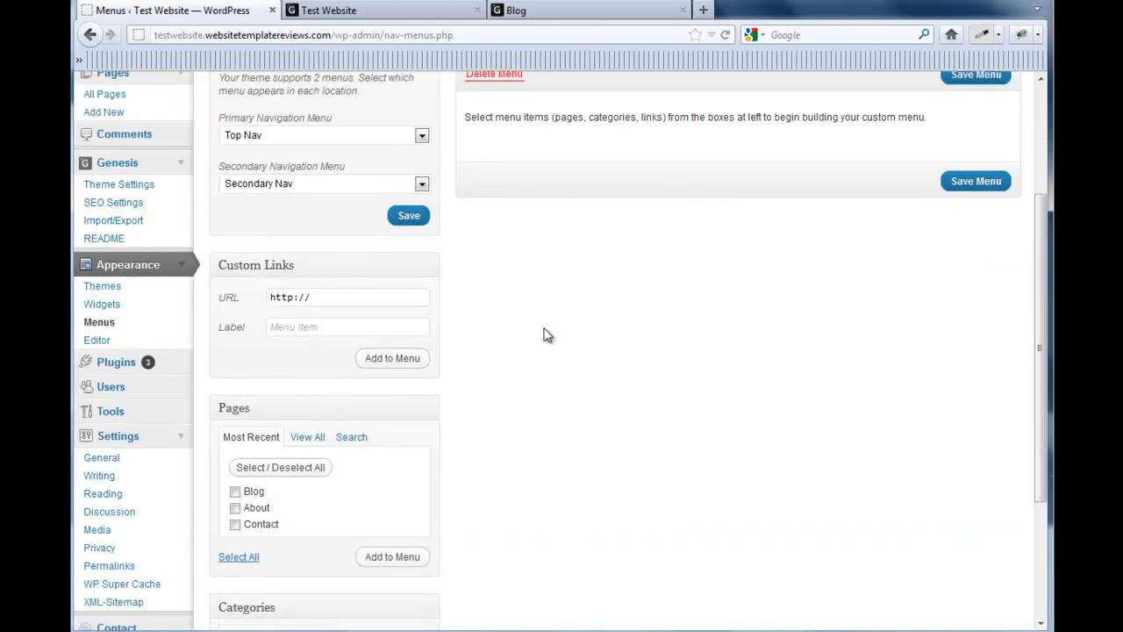
Add Category 1, 2 and 3 from all categories to Secondary Nav and save it
{"action": "left_click", "coordinate": [235, 507]}
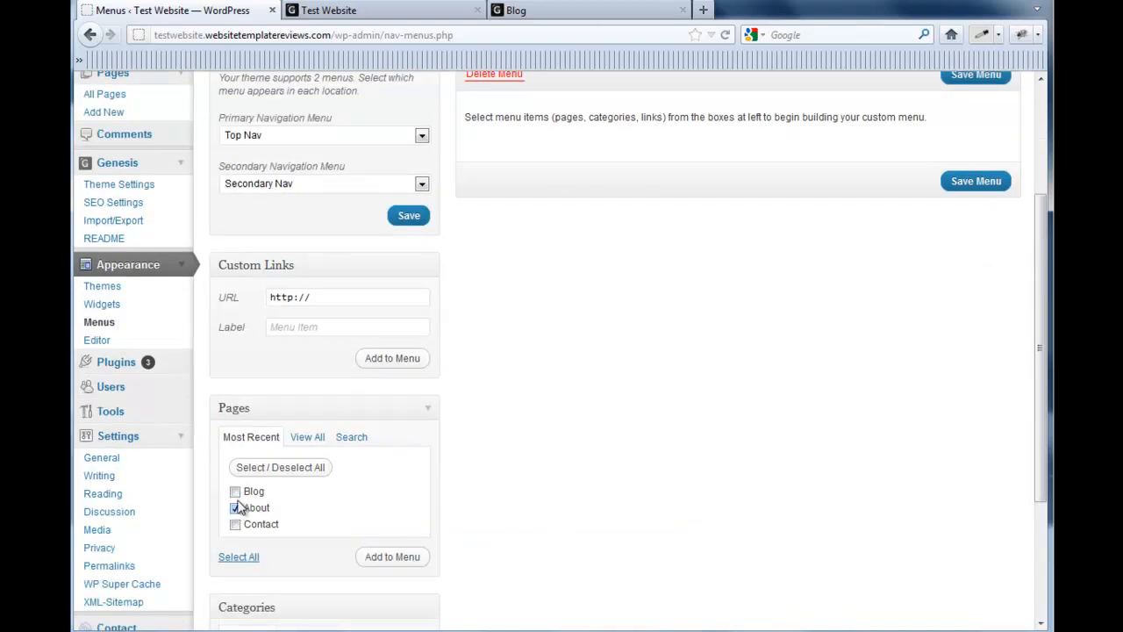
{"action": "left_click", "coordinate": [235, 491]}
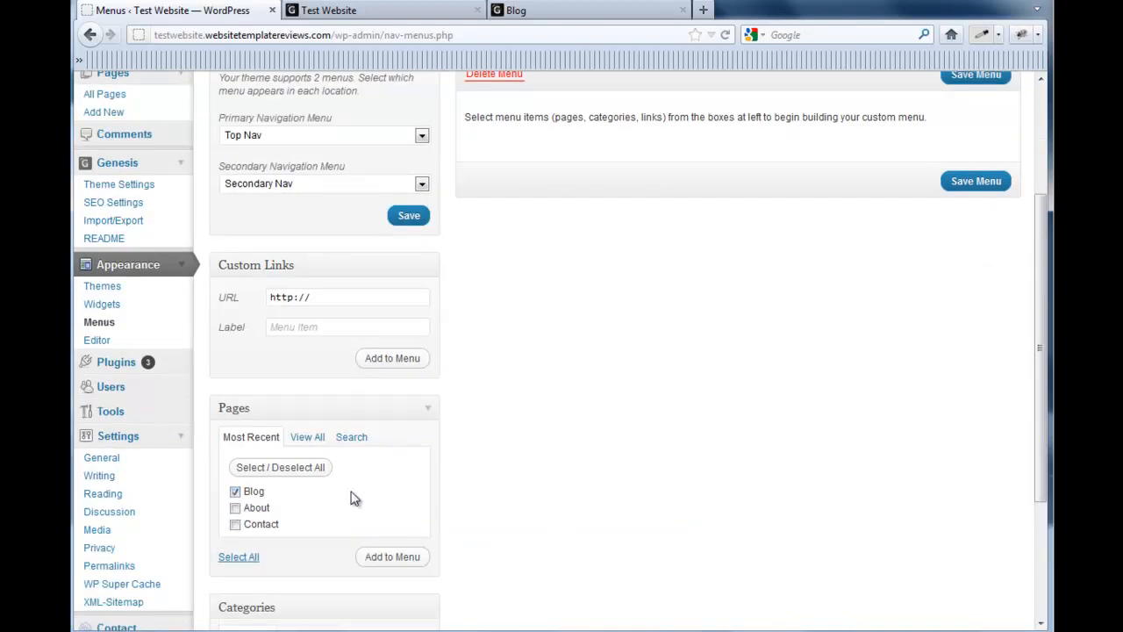
{"action": "scroll", "scroll_direction": "down", "scroll_amount": 3}
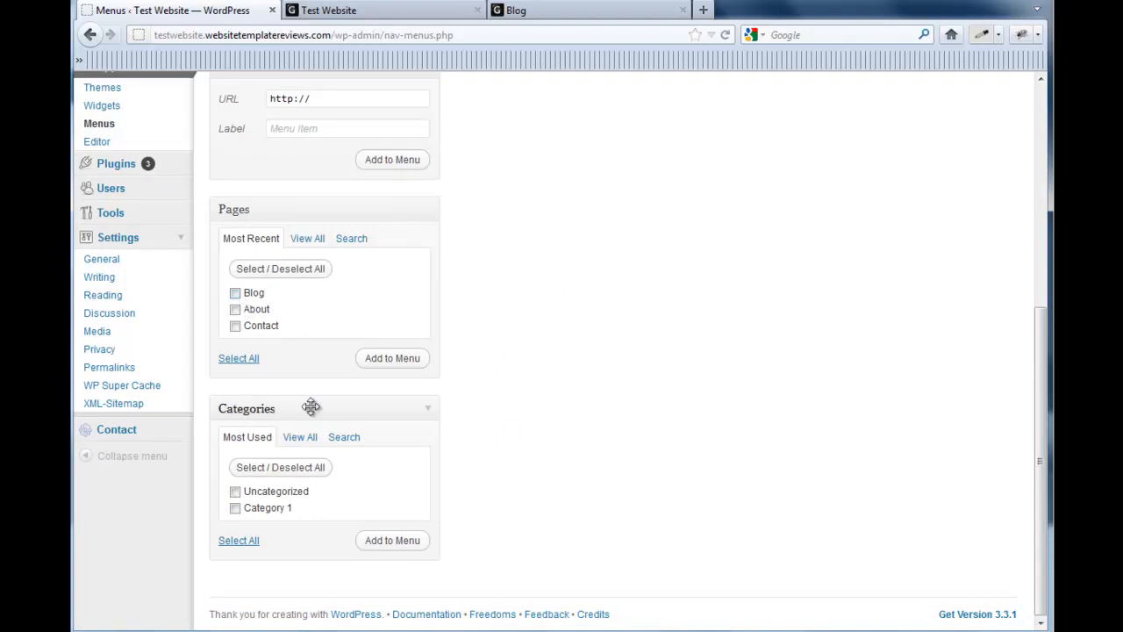
{"action": "left_click", "coordinate": [299, 435]}
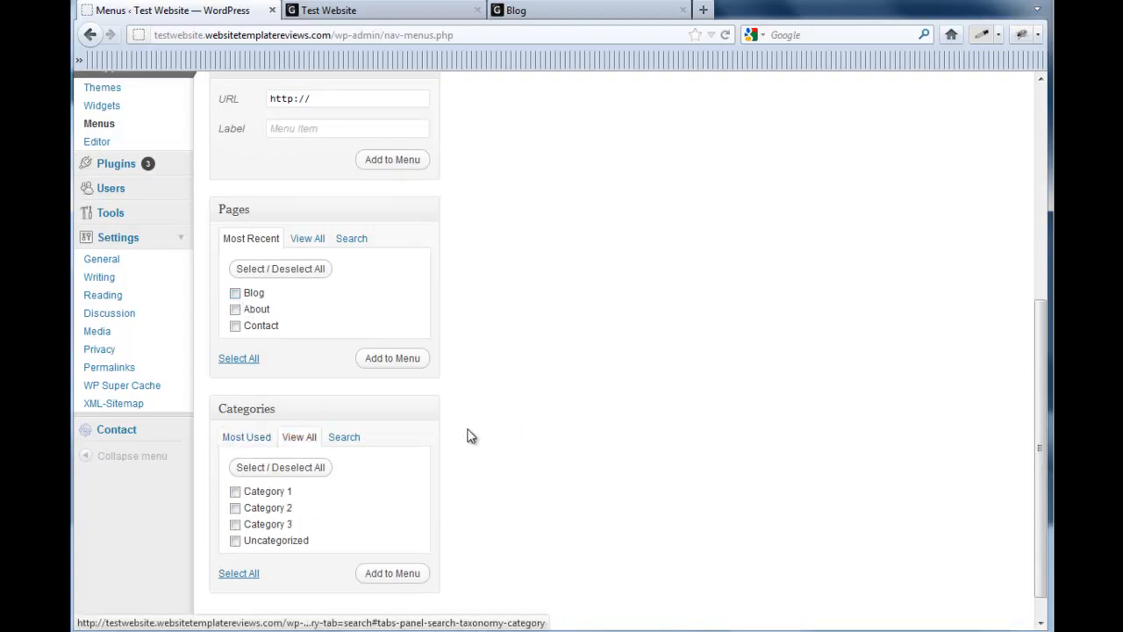
{"action": "scroll", "scroll_direction": "down", "scroll_amount": 3}
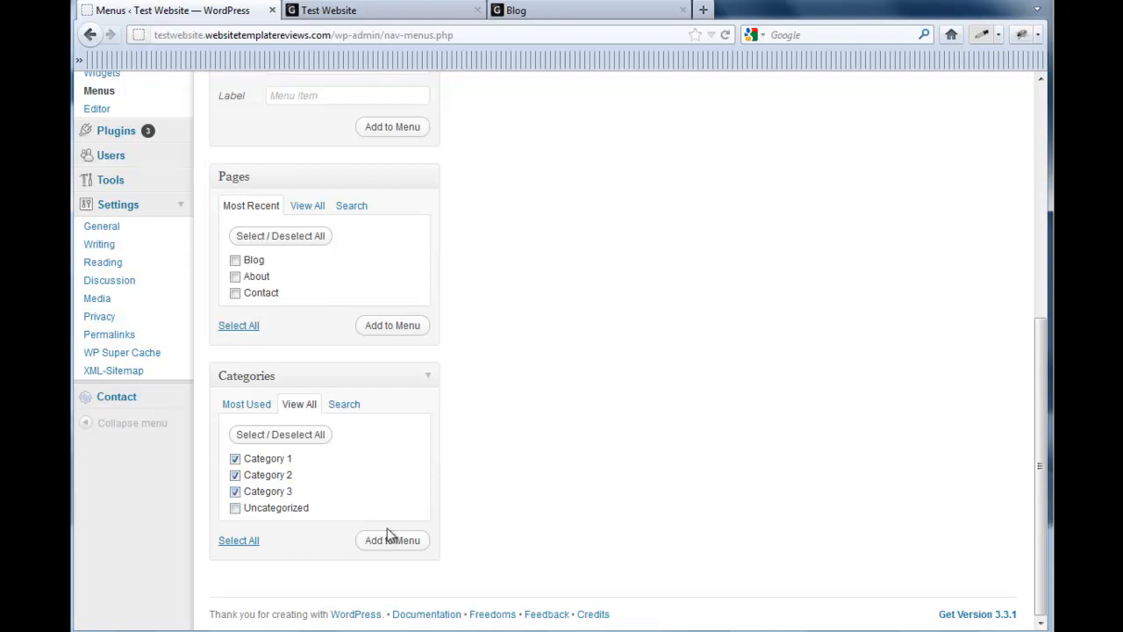
{"action": "left_click", "coordinate": [393, 541]}
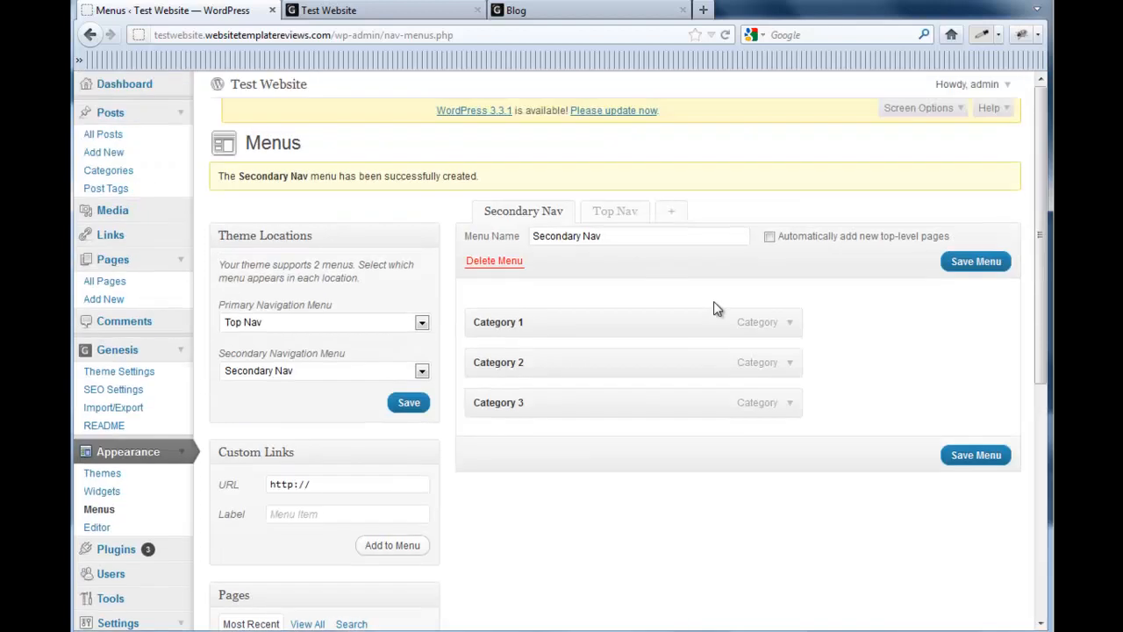
{"action": "left_click", "coordinate": [975, 260]}
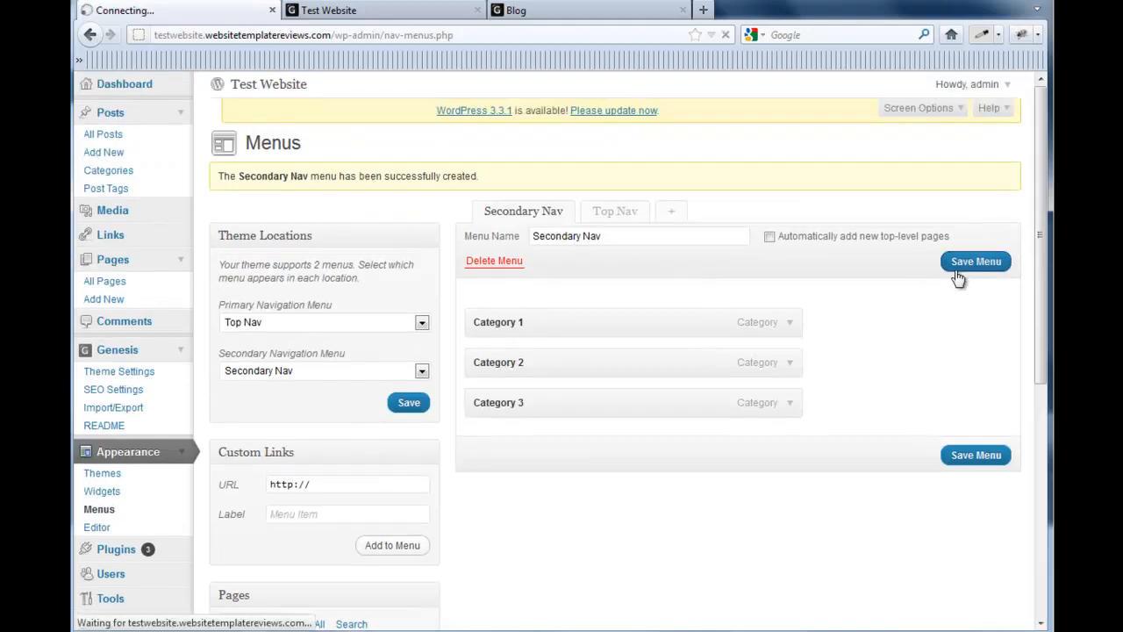
{"action": "left_click", "coordinate": [976, 260]}
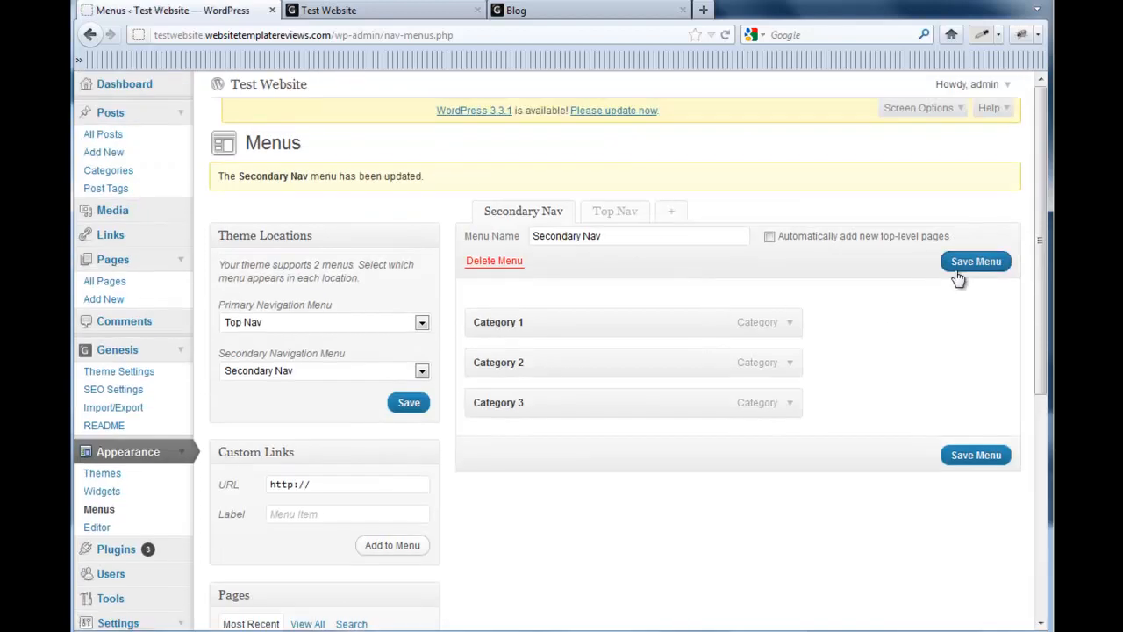
{"action": "mouse_move", "coordinate": [645, 28]}
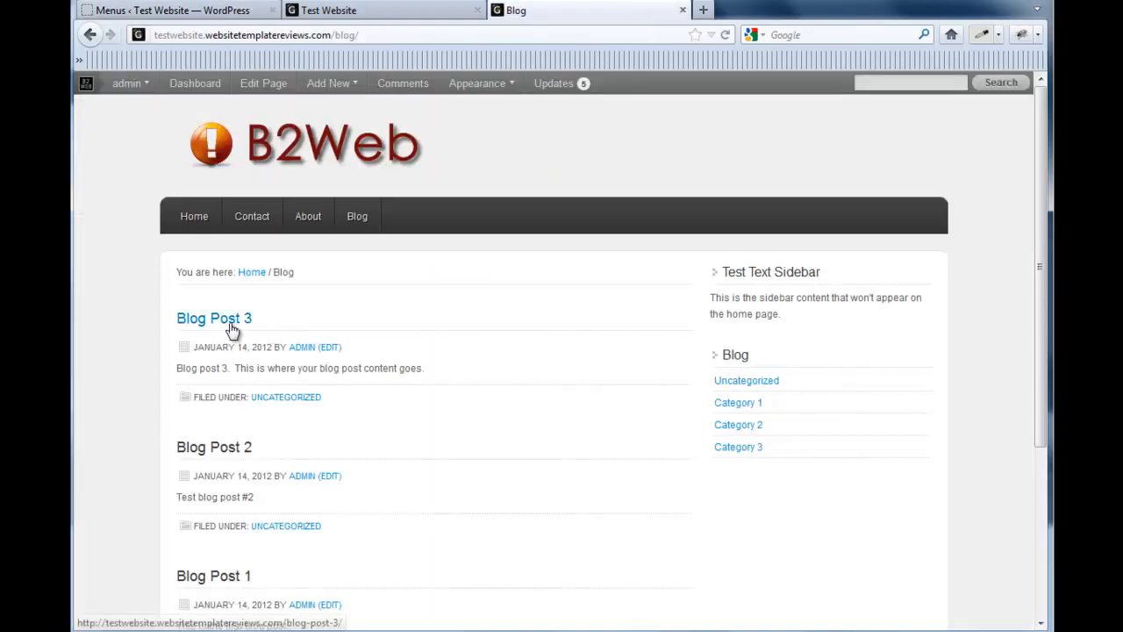
View Blog Post 3 on the live site, then return to the menu editor
{"action": "left_click", "coordinate": [214, 318]}
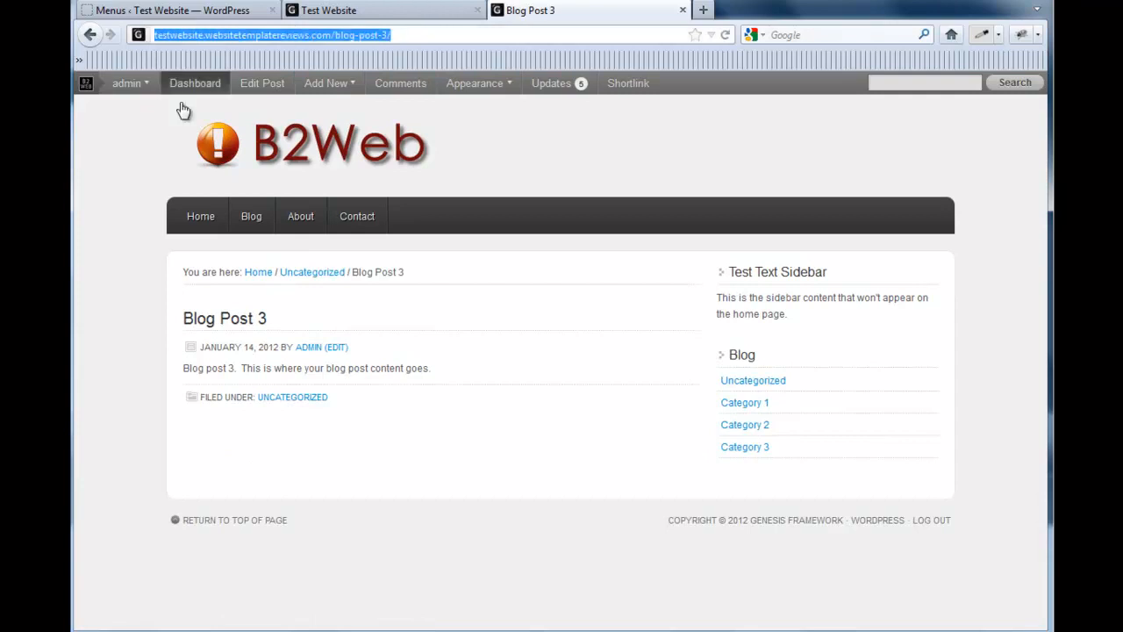
{"action": "left_click", "coordinate": [167, 10]}
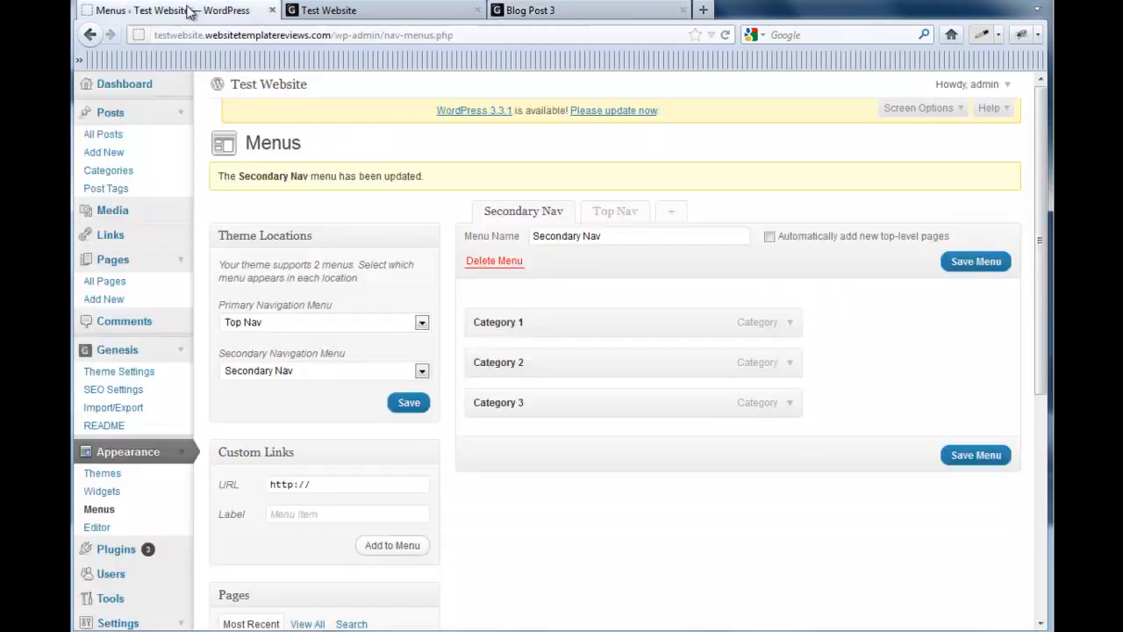
Add a custom 'Cool Stuff' link to Blog Post 3 in Secondary Nav and save
{"action": "scroll", "scroll_direction": "down", "scroll_amount": 3}
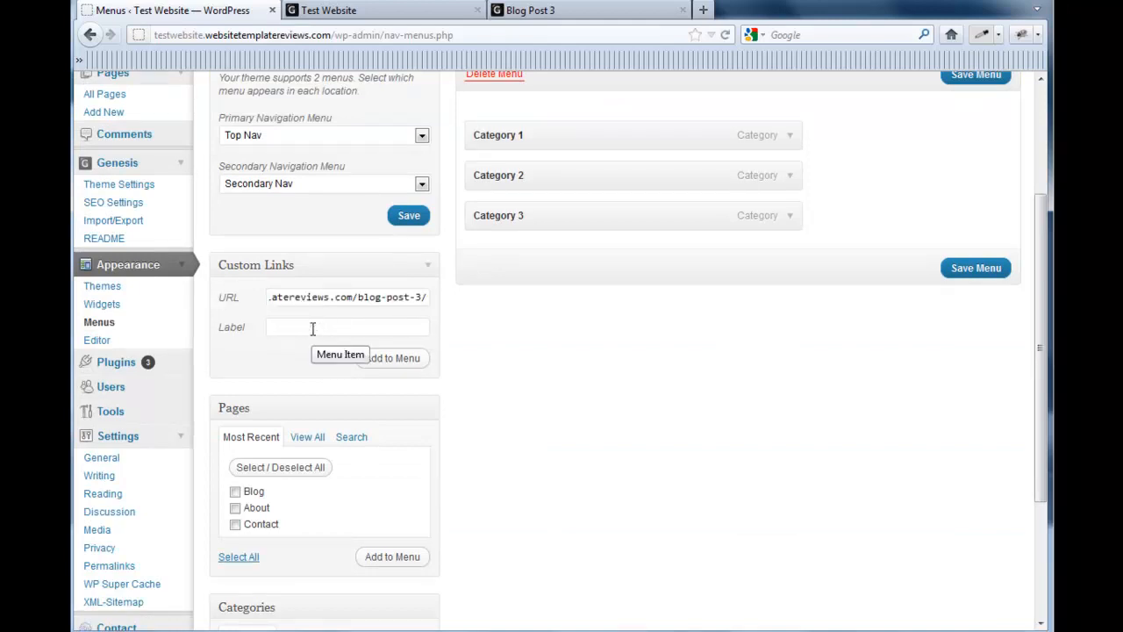
{"action": "type", "text": "Cool Stuff"}
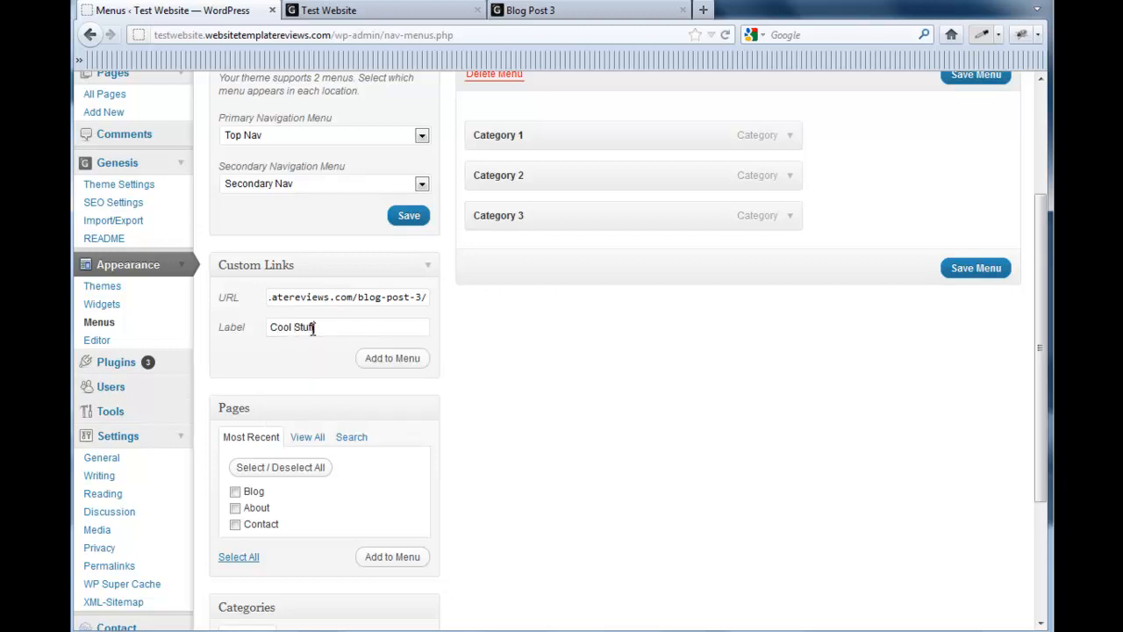
{"action": "scroll", "scroll_direction": "down", "scroll_amount": 3}
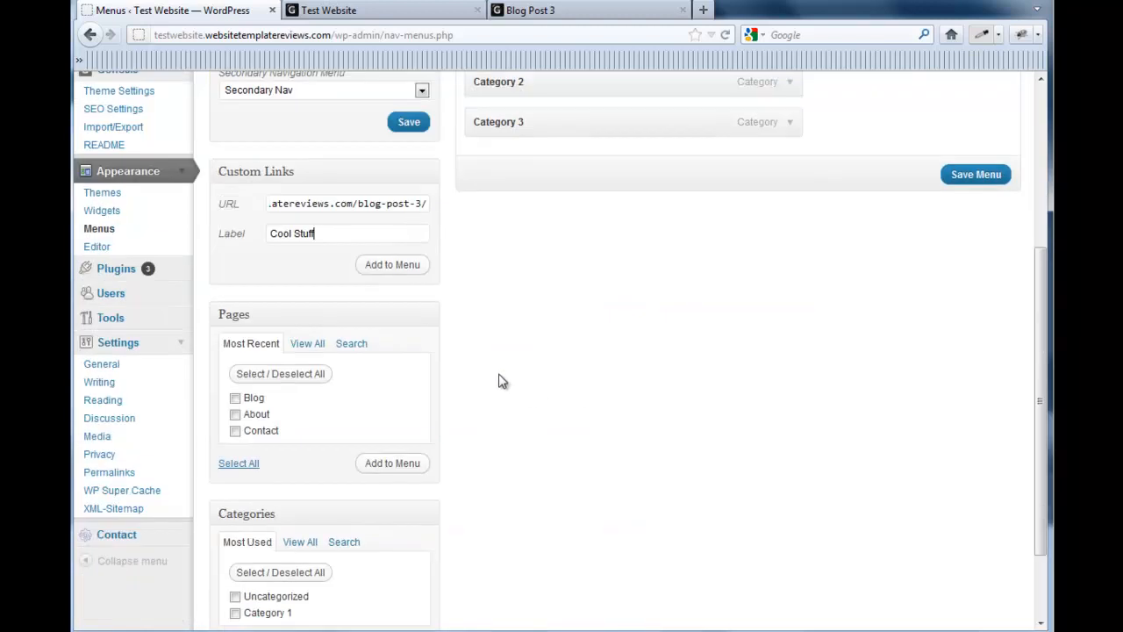
{"action": "left_click", "coordinate": [393, 263]}
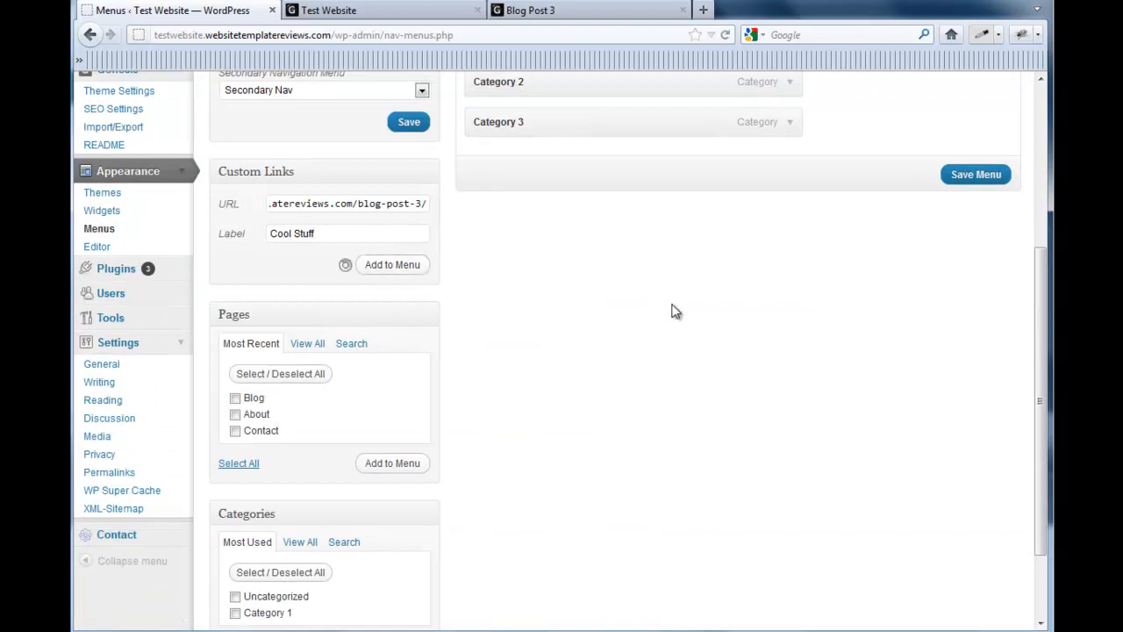
{"action": "left_click", "coordinate": [393, 263]}
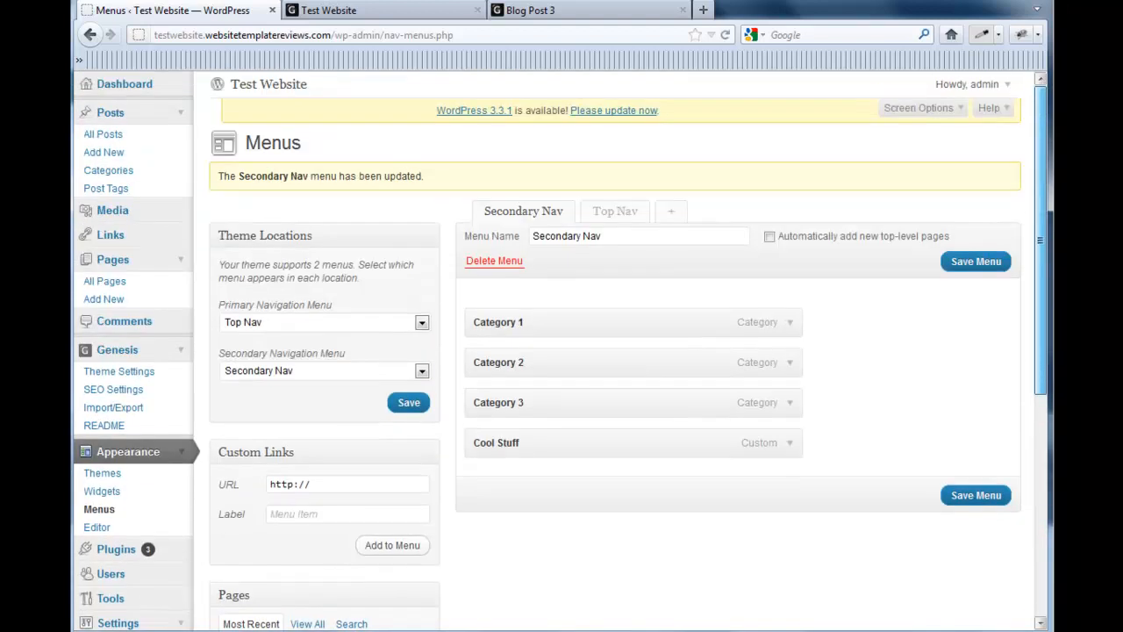
{"action": "mouse_move", "coordinate": [833, 165]}
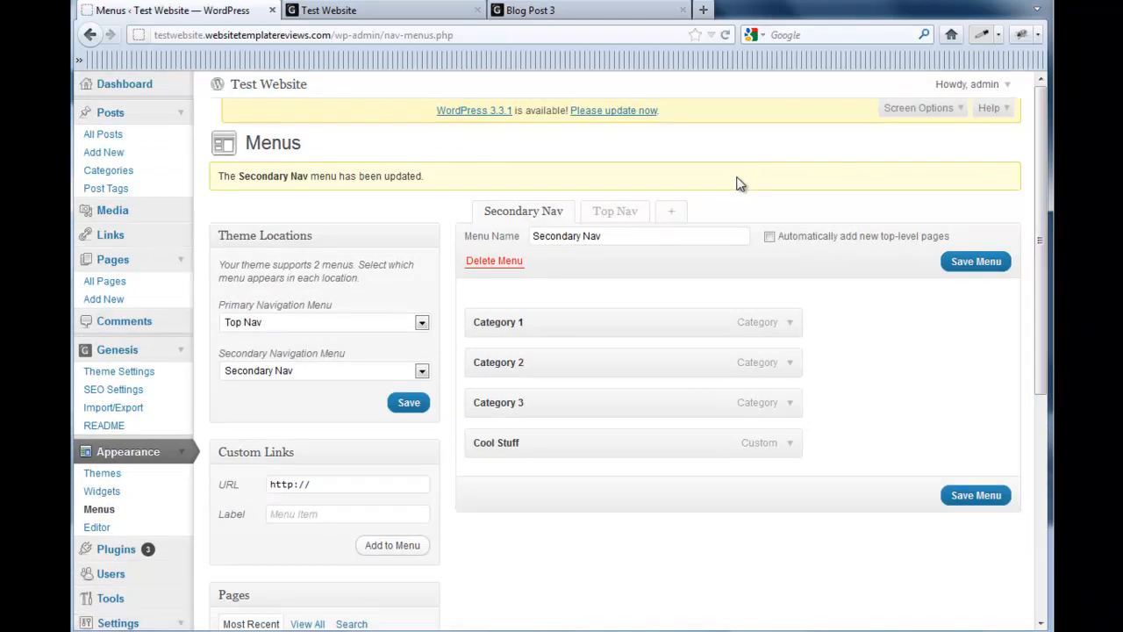
{"action": "mouse_move", "coordinate": [295, 387]}
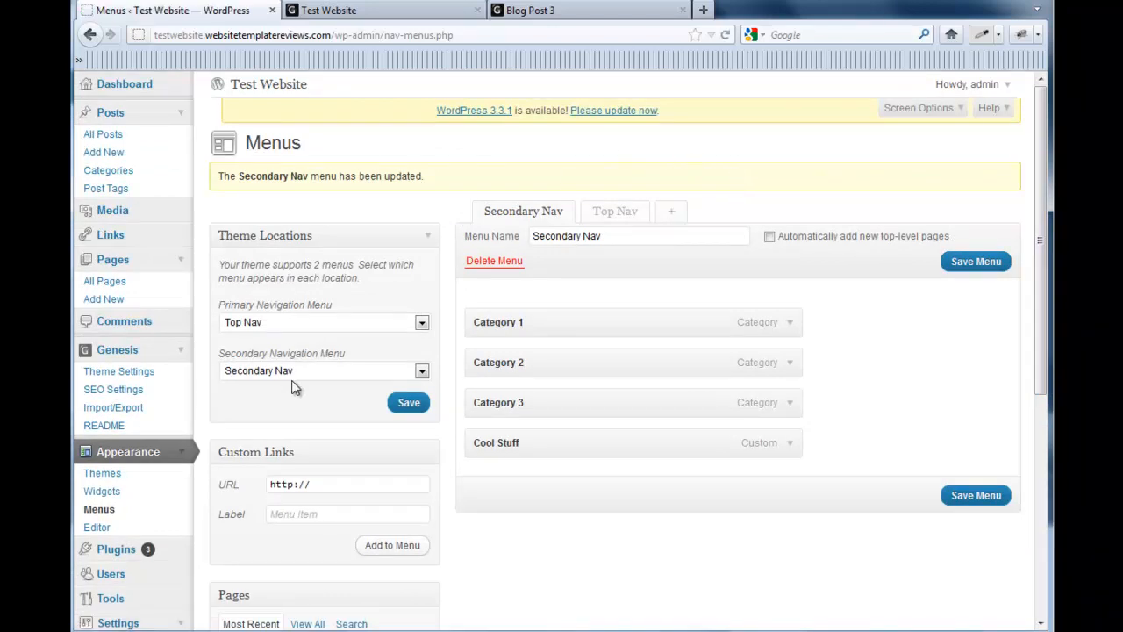
In Genesis Theme Settings, include the Secondary Navigation Menu and enable Fancy Dropdowns
{"action": "left_click", "coordinate": [614, 210]}
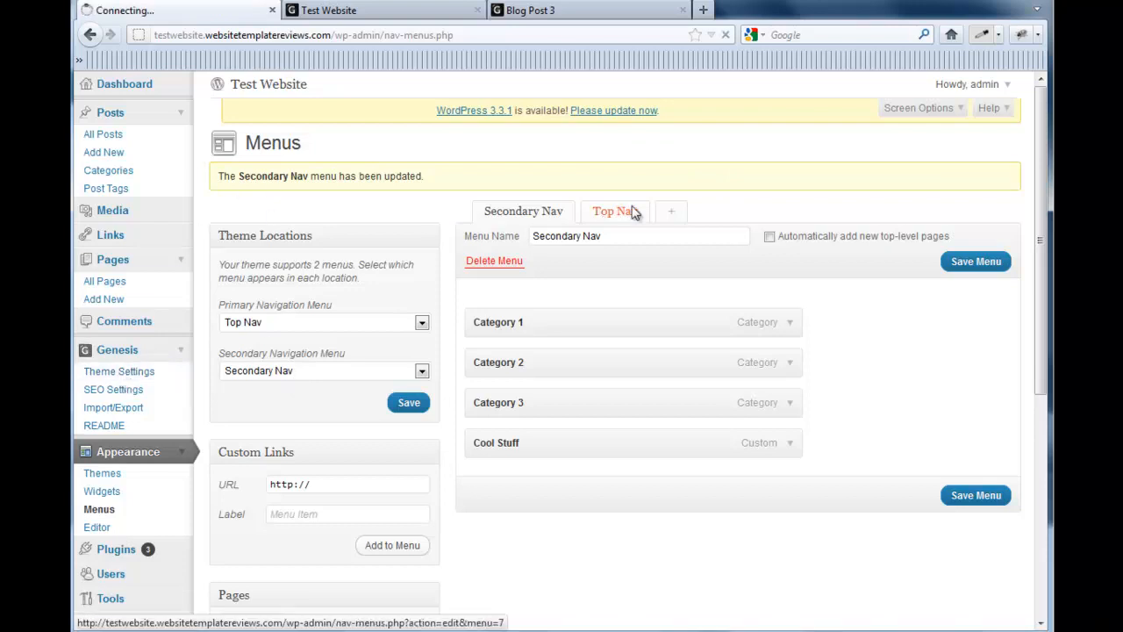
{"action": "left_click", "coordinate": [119, 372]}
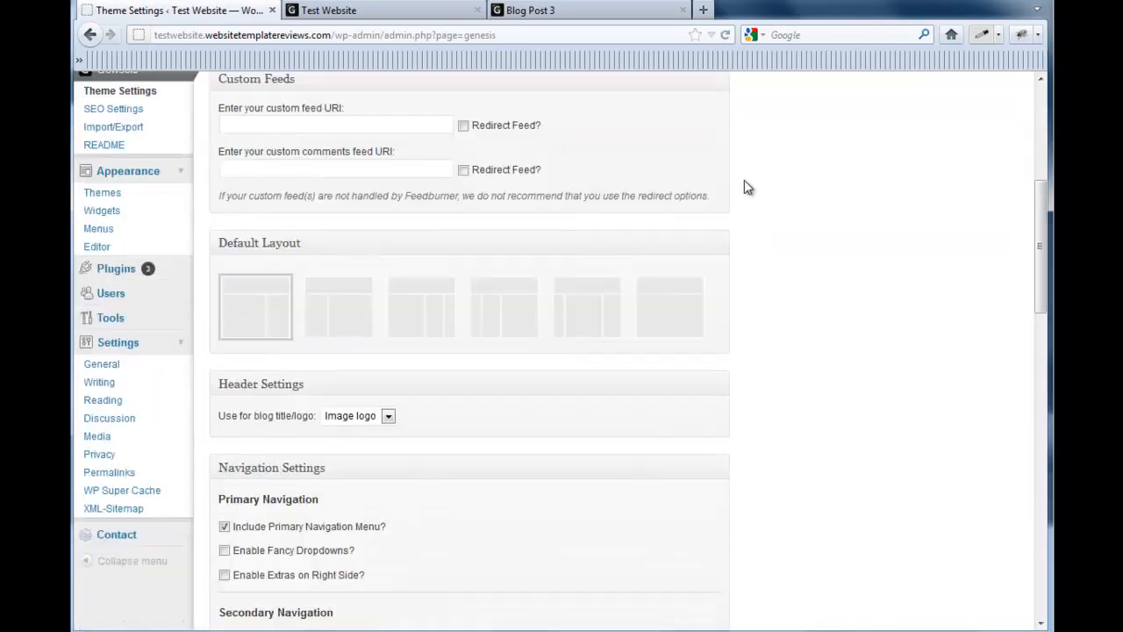
{"action": "scroll", "scroll_direction": "down", "scroll_amount": 3}
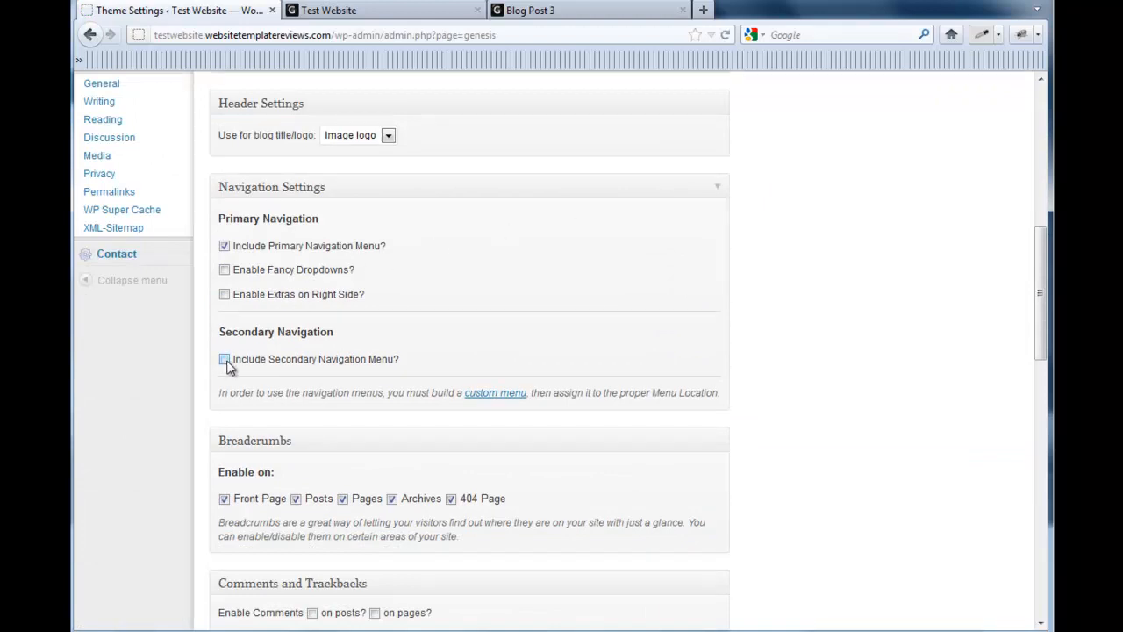
{"action": "left_click", "coordinate": [225, 358]}
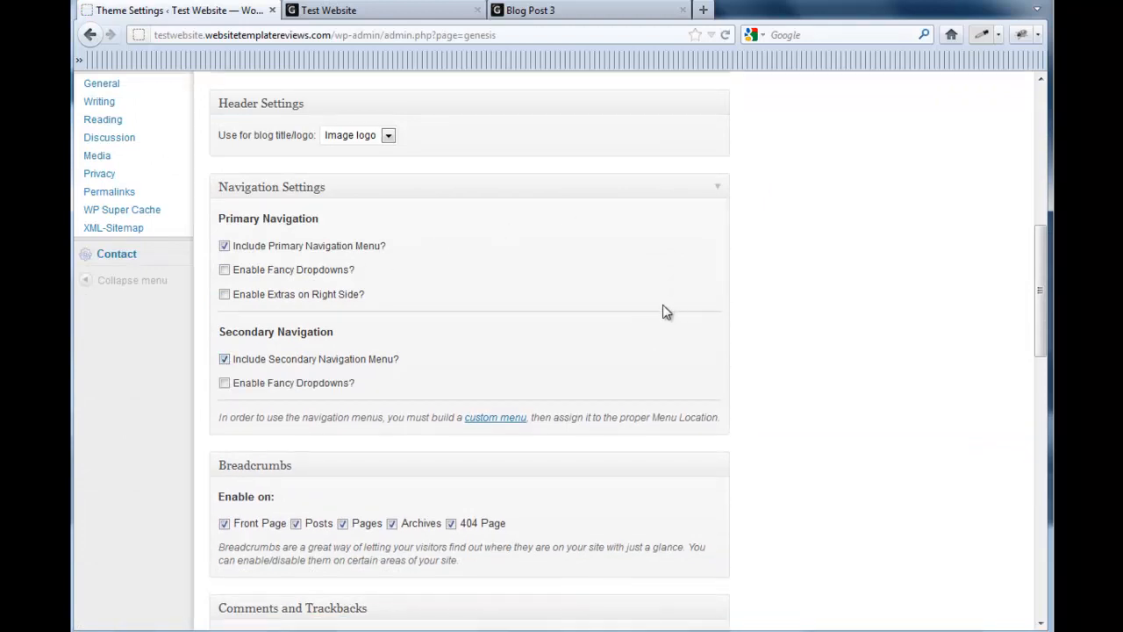
{"action": "mouse_move", "coordinate": [658, 317]}
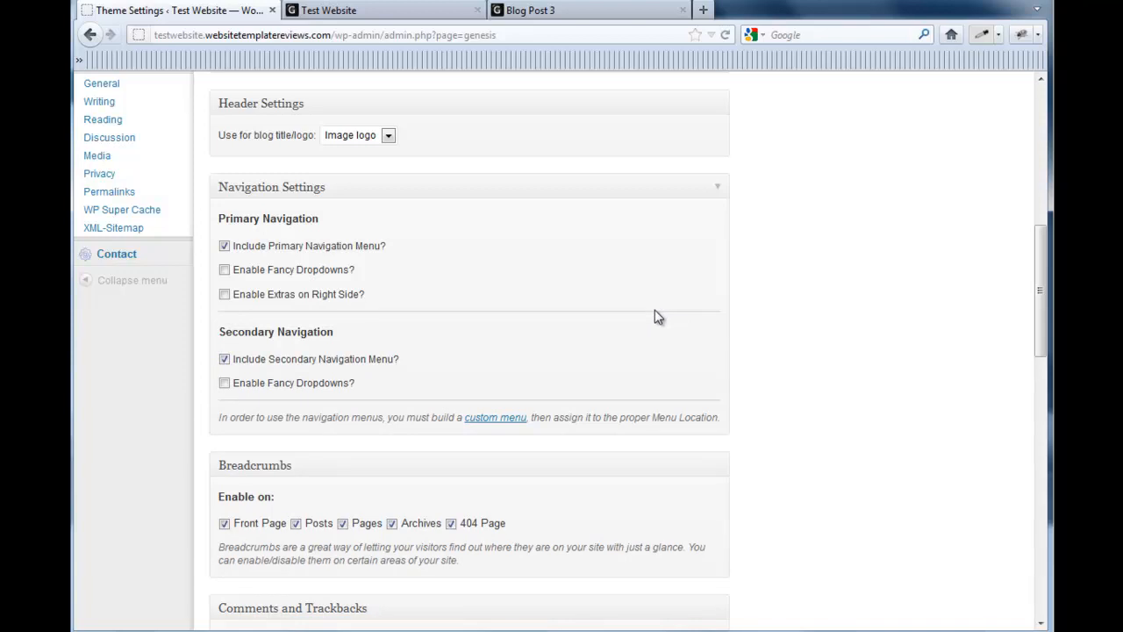
{"action": "left_click", "coordinate": [224, 382]}
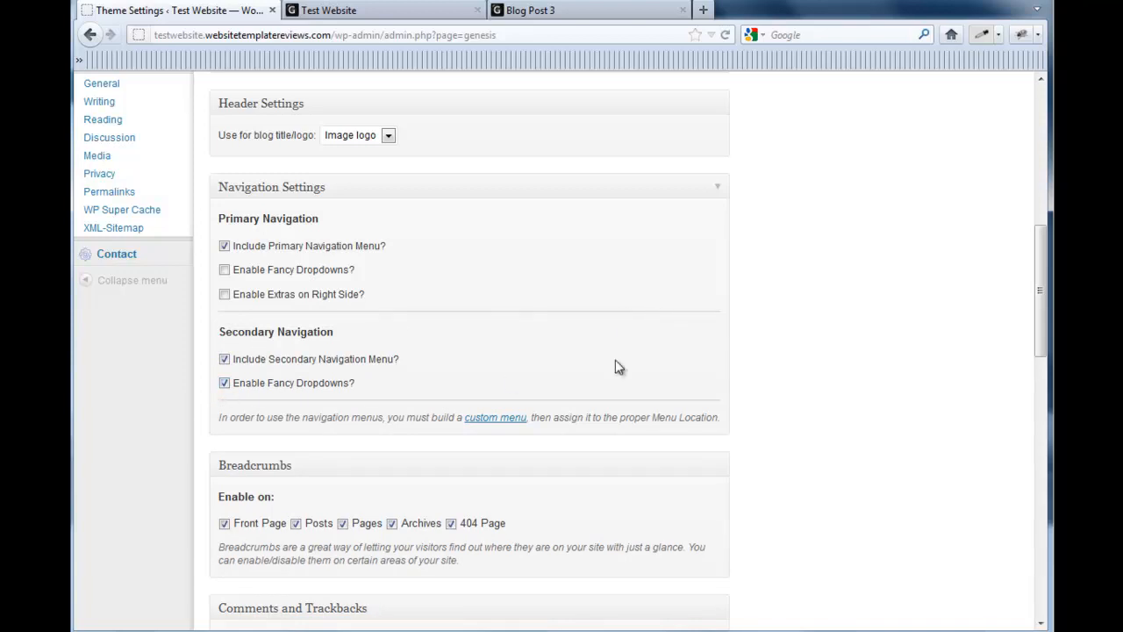
Save the Genesis theme settings
{"action": "scroll", "scroll_direction": "up", "scroll_amount": 3}
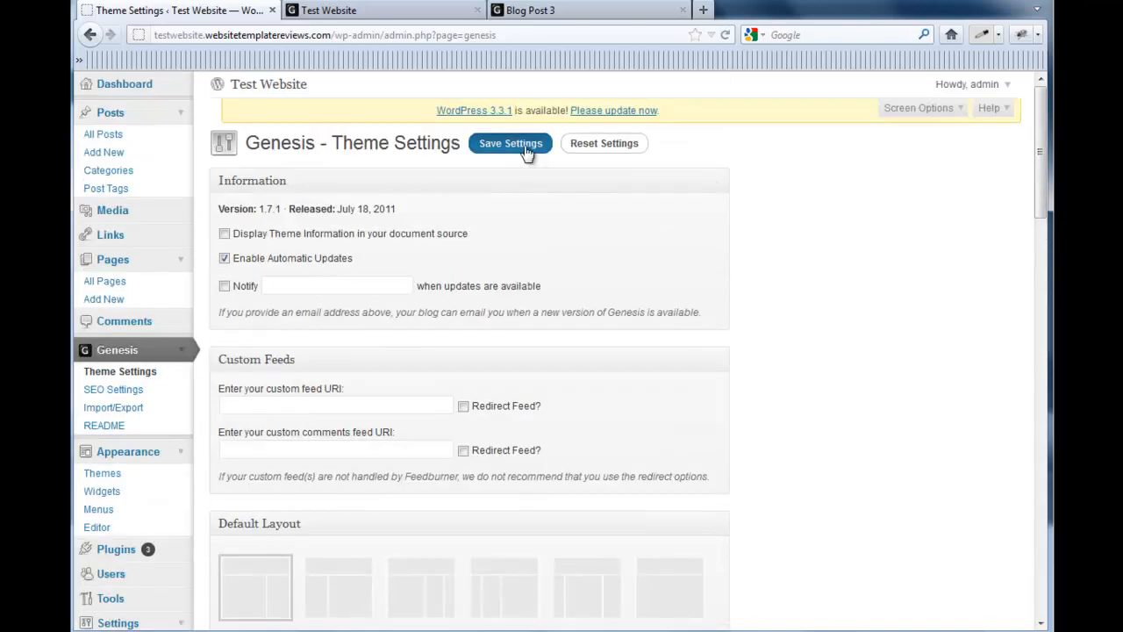
{"action": "left_click", "coordinate": [510, 144]}
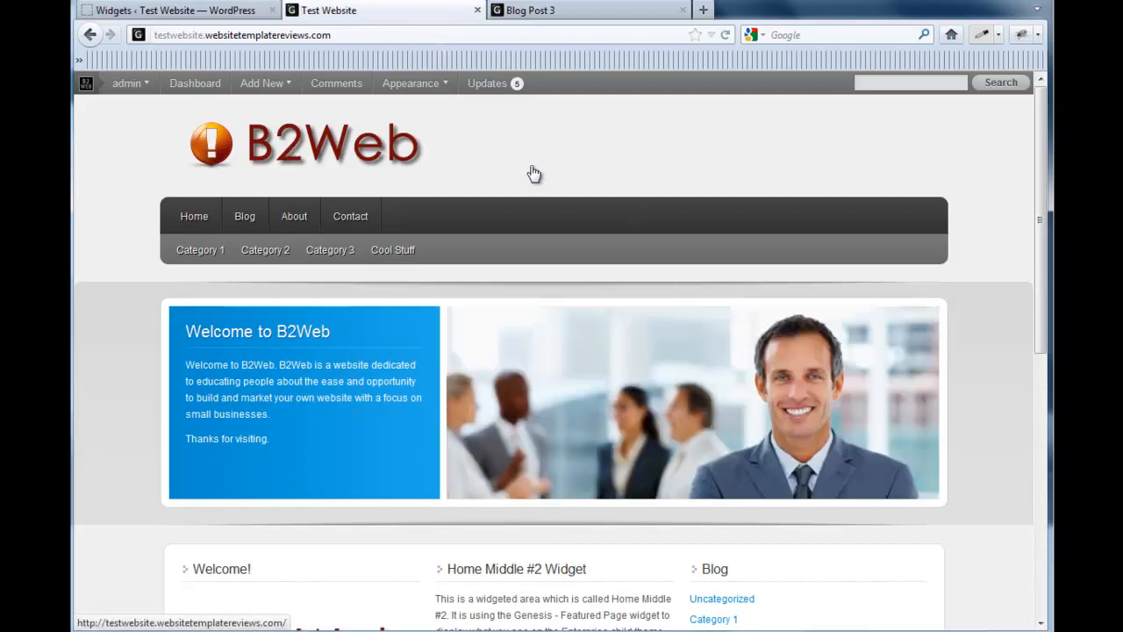
Reload the live home page, log back in and view the Category 1–3 and Cool Stuff secondary bar
{"action": "scroll", "scroll_direction": "down", "scroll_amount": 3}
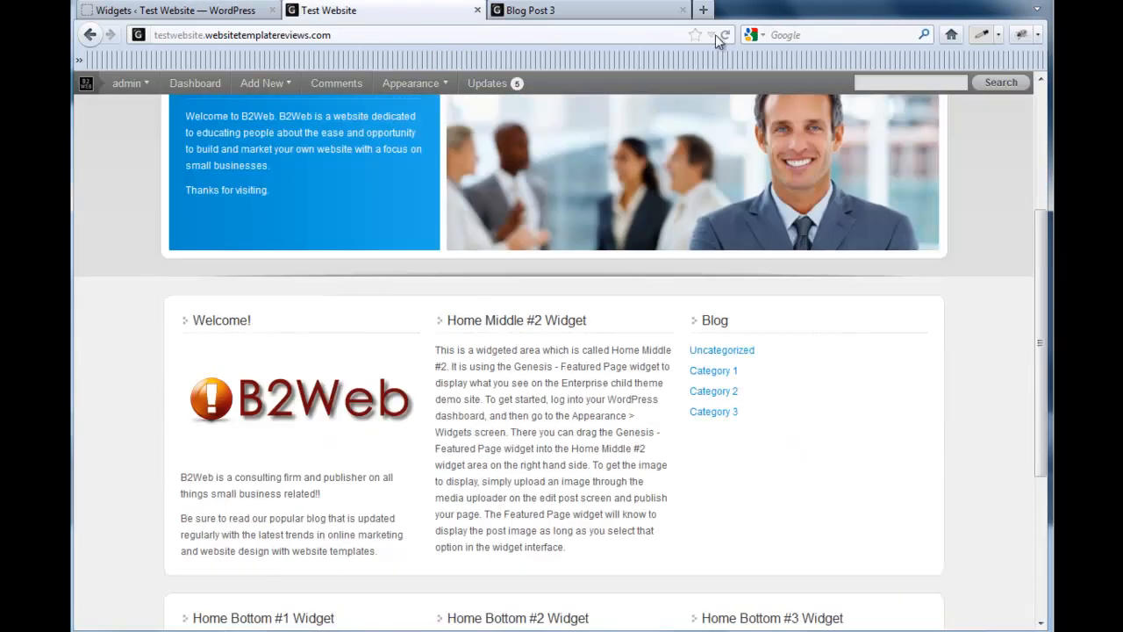
{"action": "left_click", "coordinate": [175, 11]}
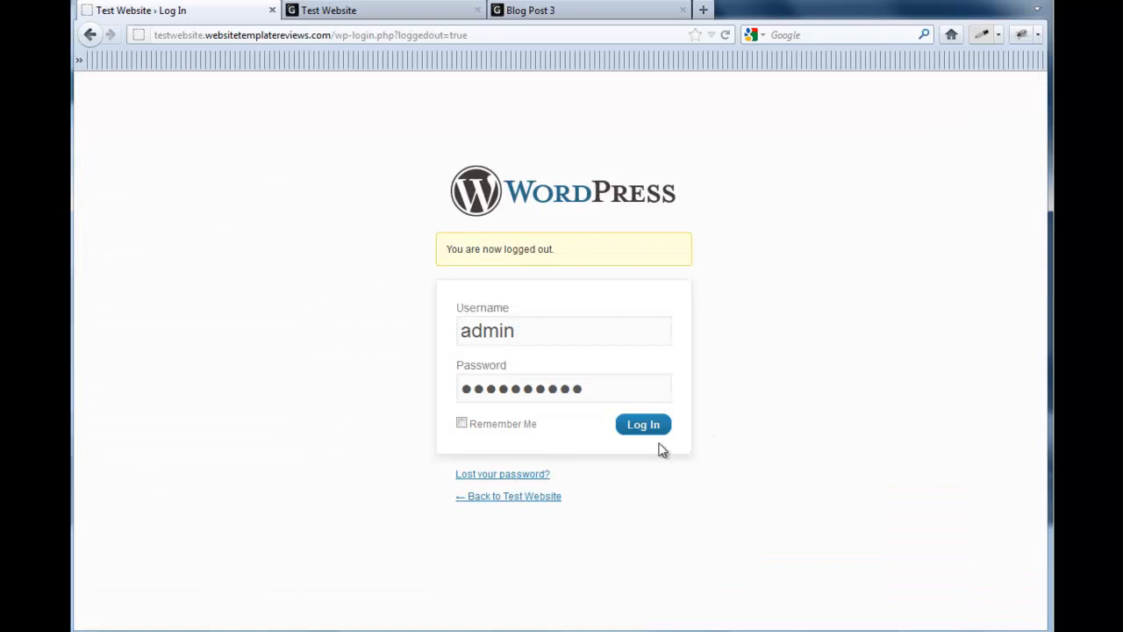
{"action": "left_click", "coordinate": [642, 423]}
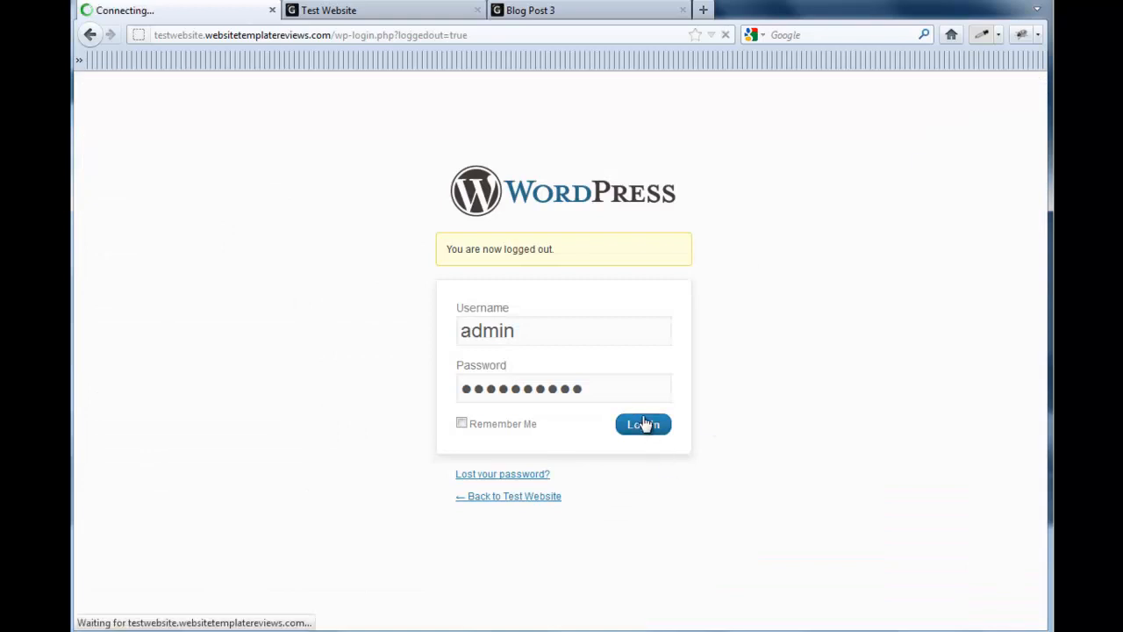
{"action": "left_click", "coordinate": [642, 423]}
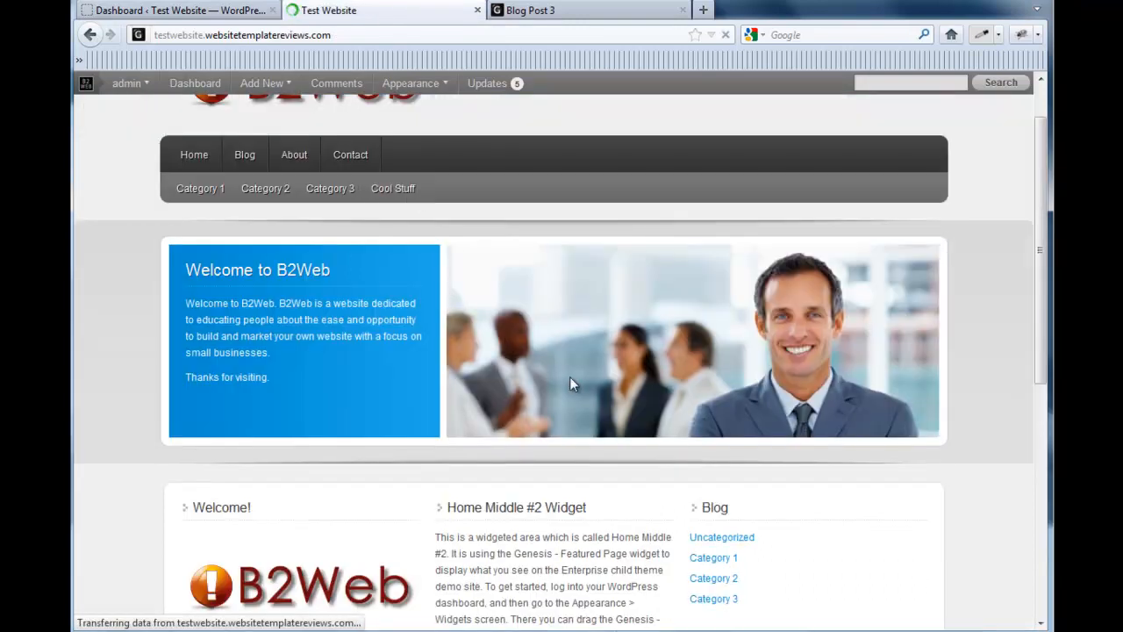
{"action": "scroll", "scroll_direction": "up", "scroll_amount": 3}
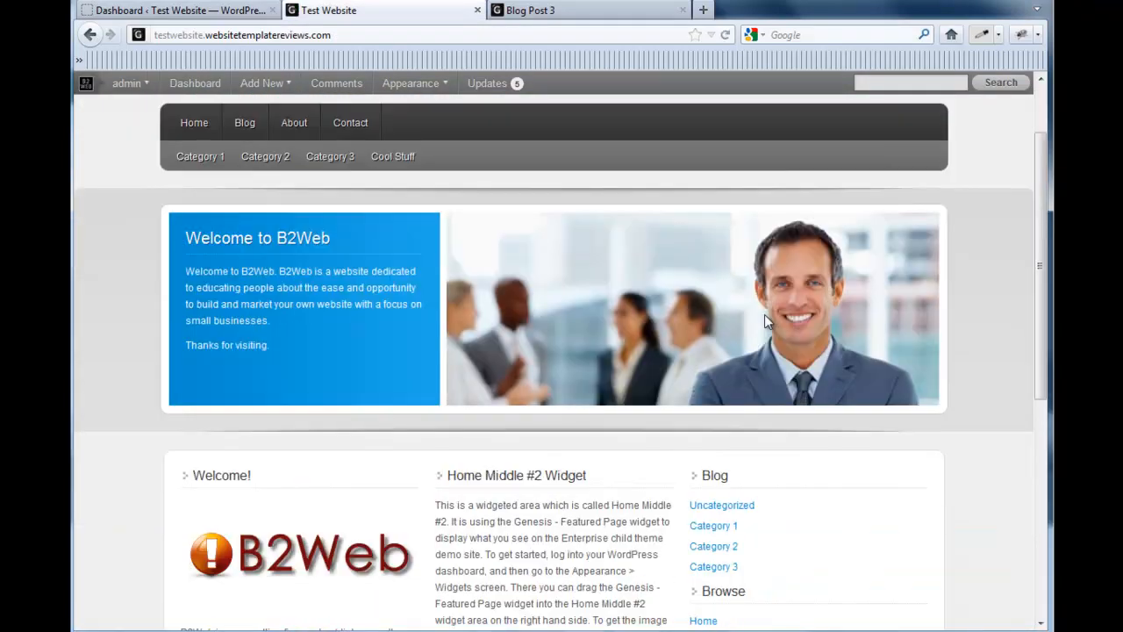
{"action": "scroll", "scroll_direction": "up", "scroll_amount": 3}
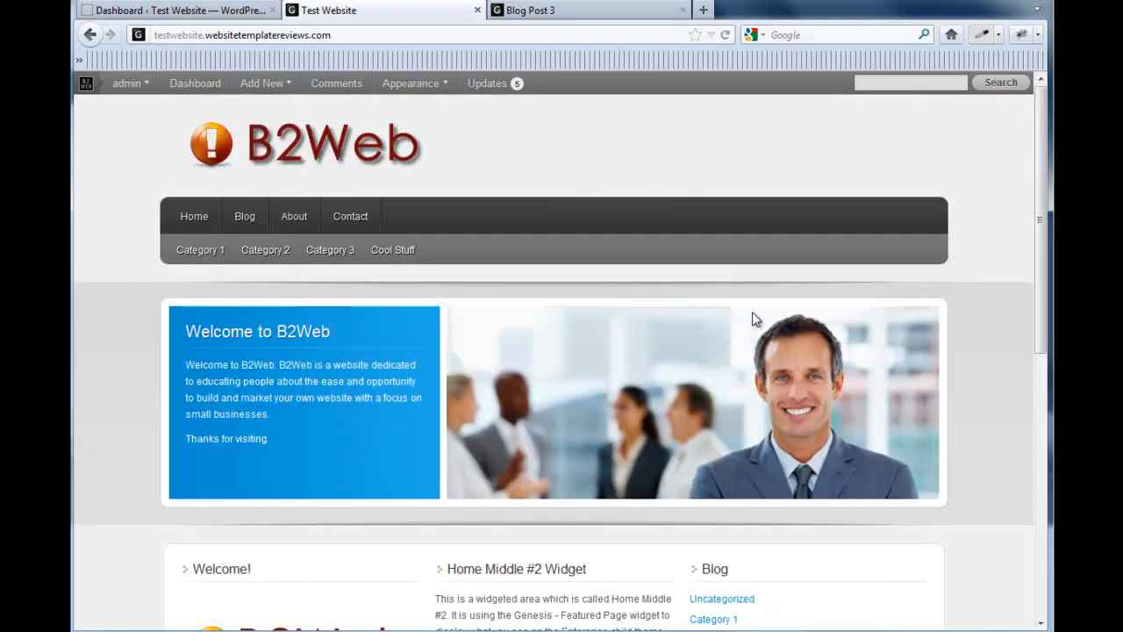